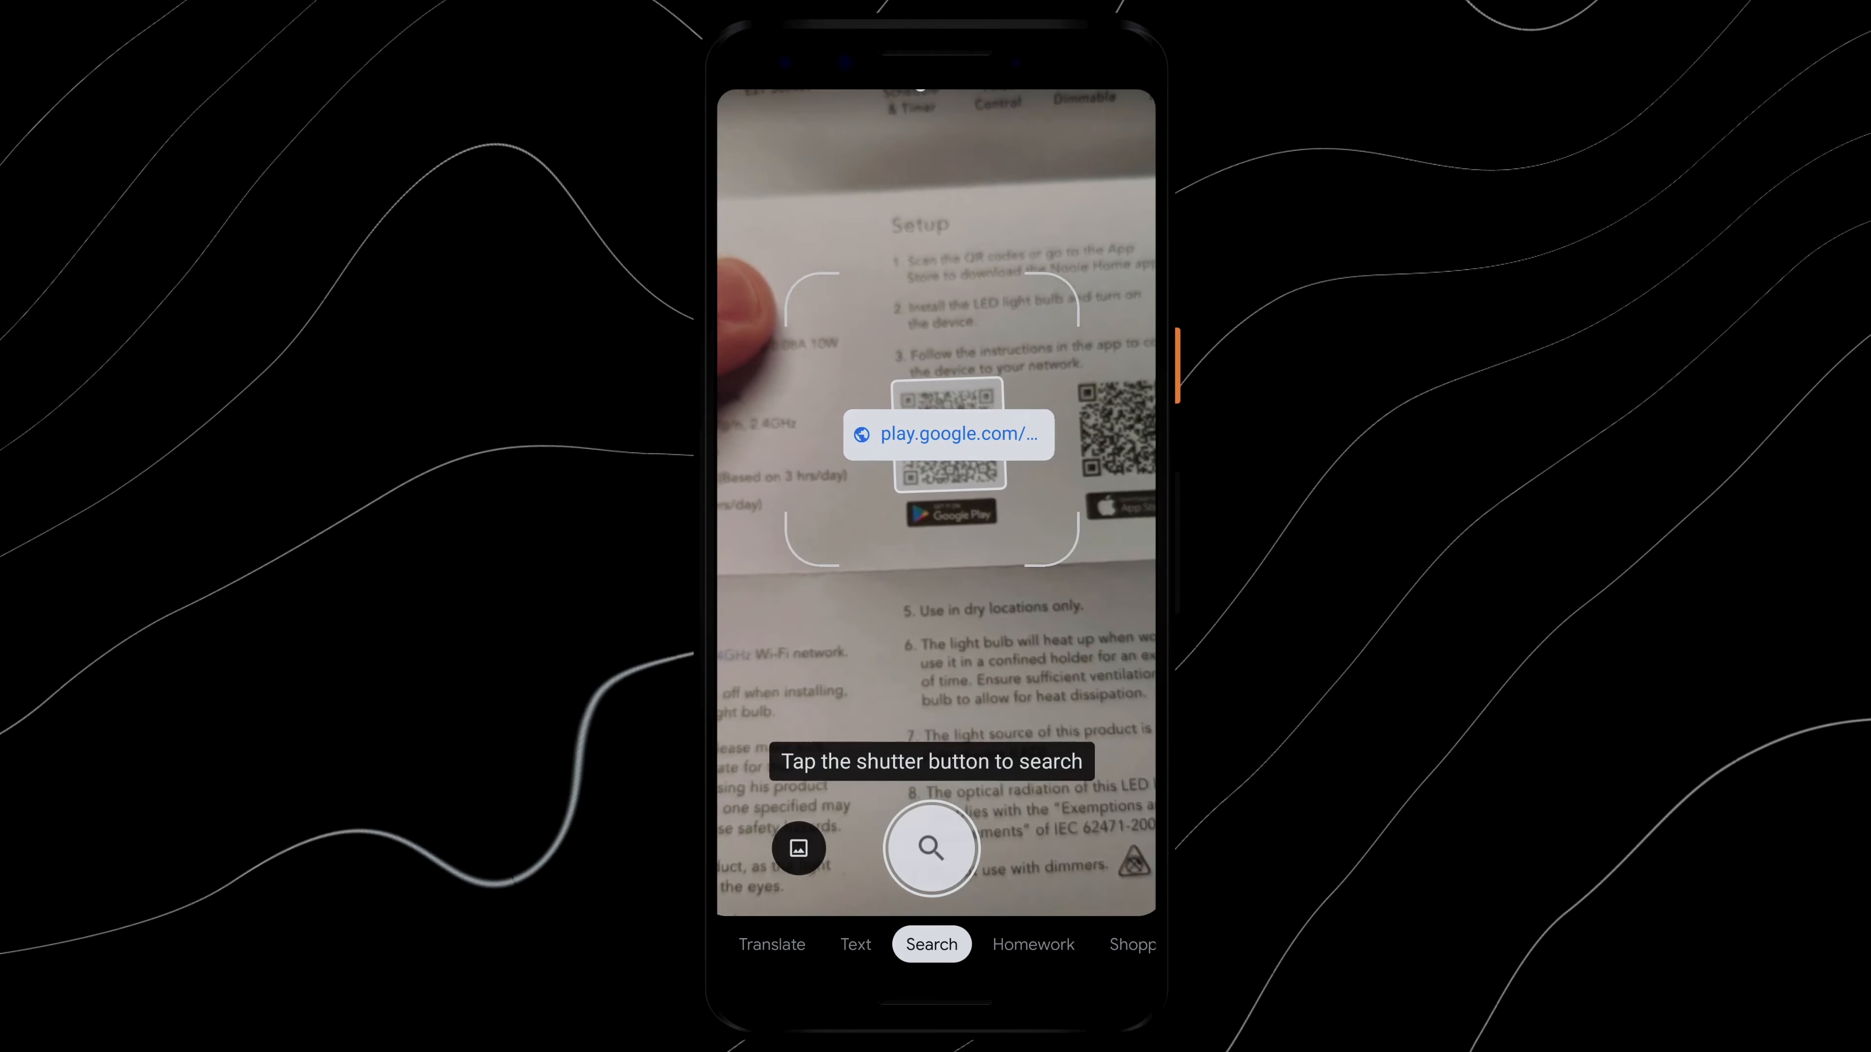
# Step: Follow the scanned QR code's play.google.com link to the Nooie app listing
pyautogui.click(948, 432)
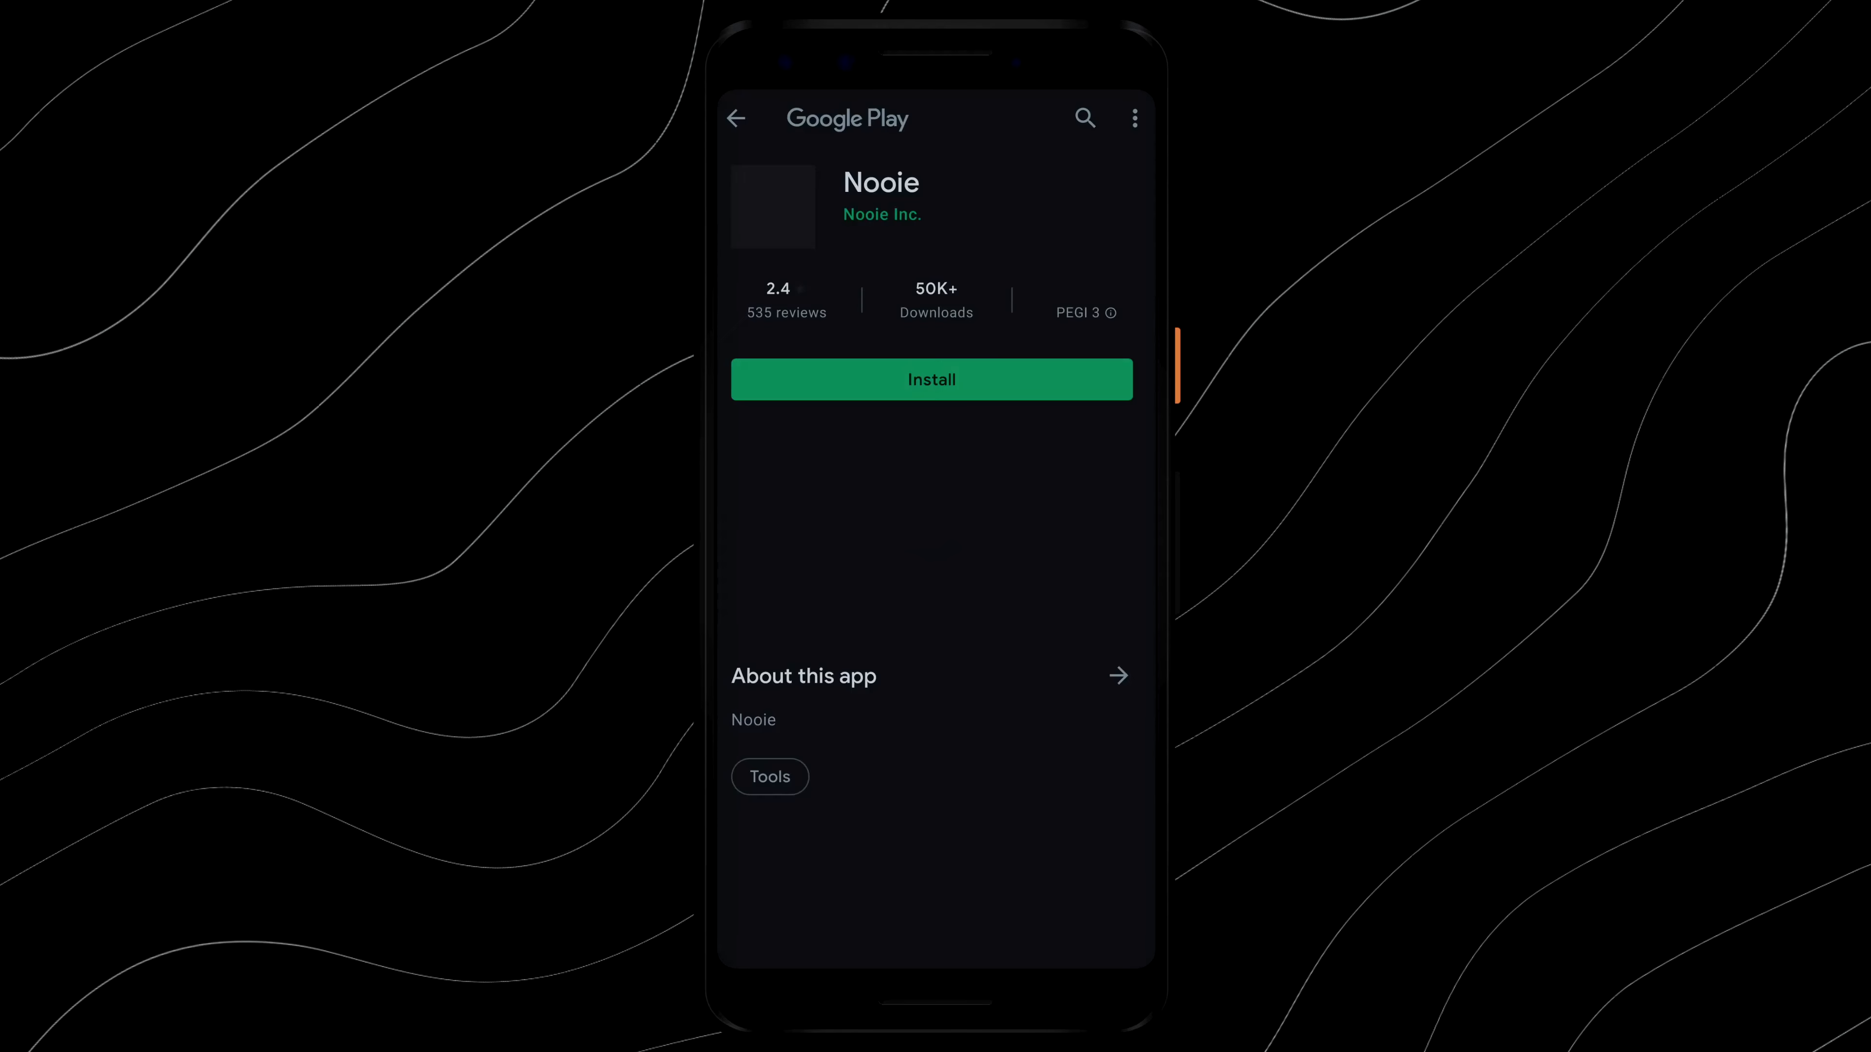
# Step: Install the Nooie app from its Play Store listing
pyautogui.click(930, 379)
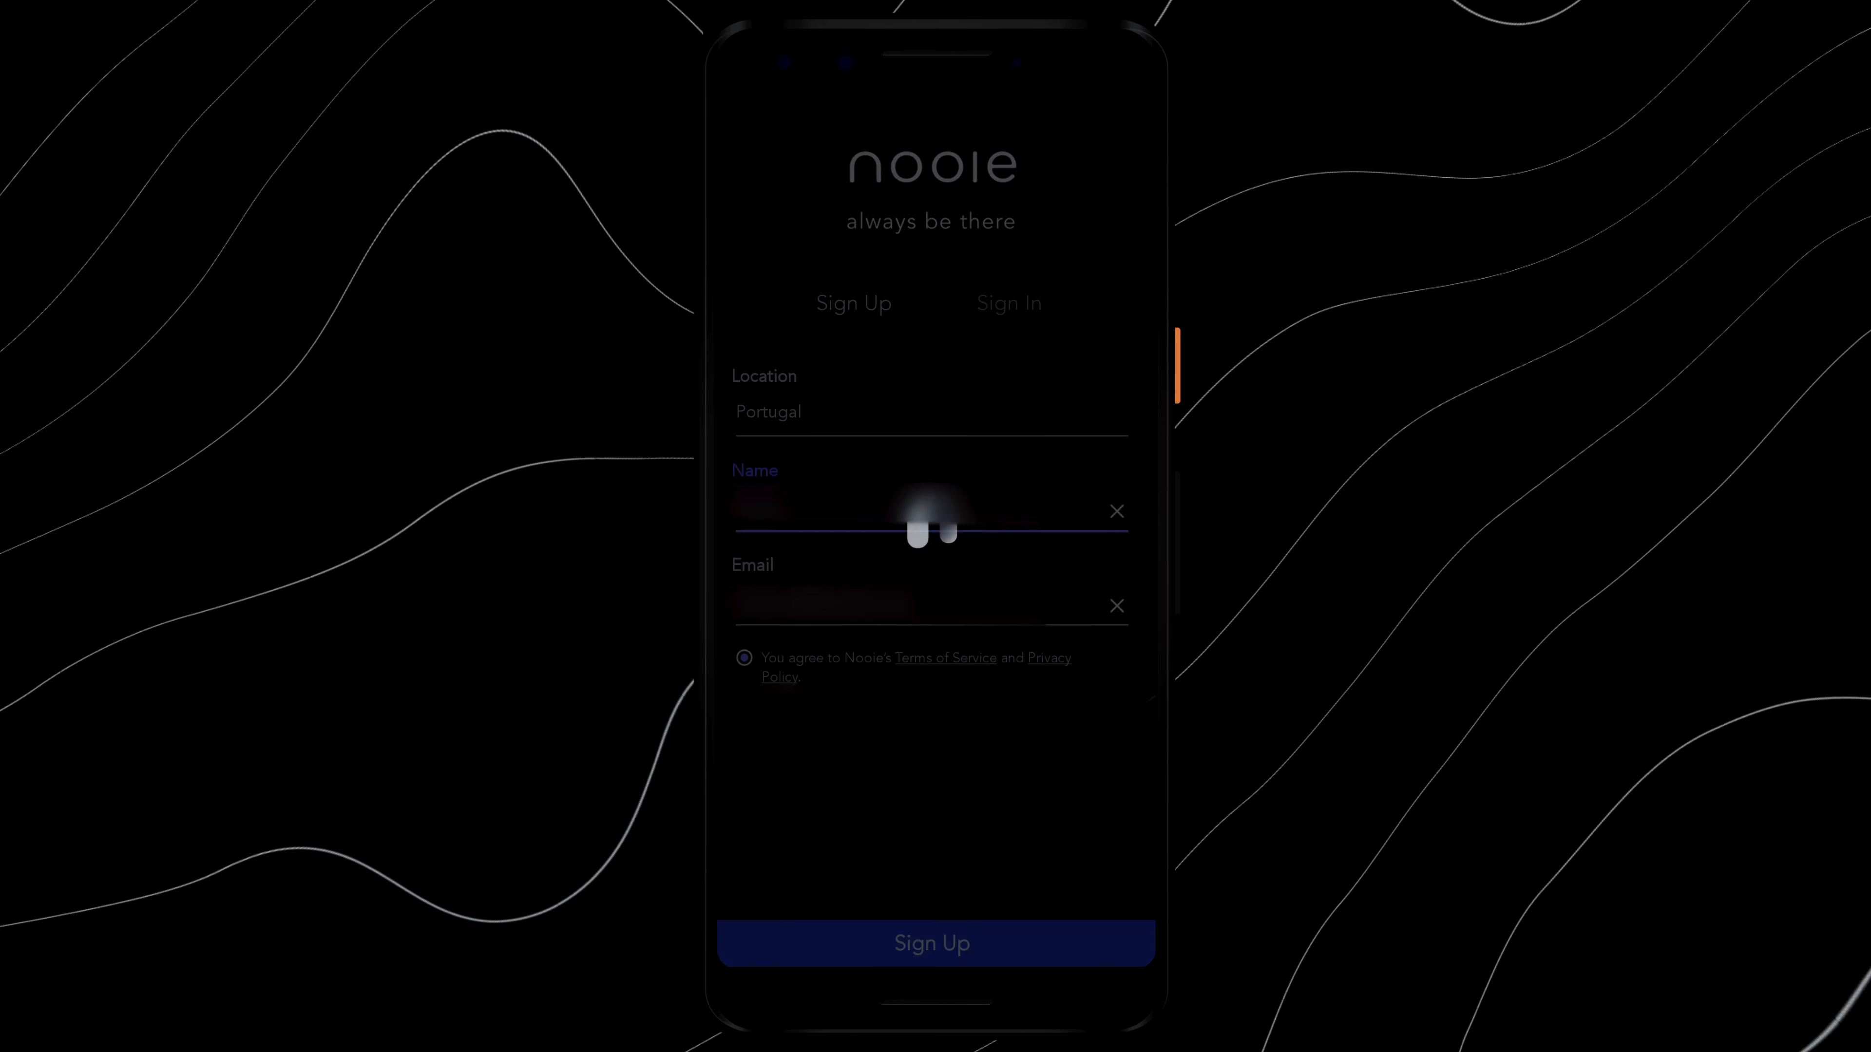
# Step: Create the Nooie account and confirm it with the verification code
pyautogui.click(933, 942)
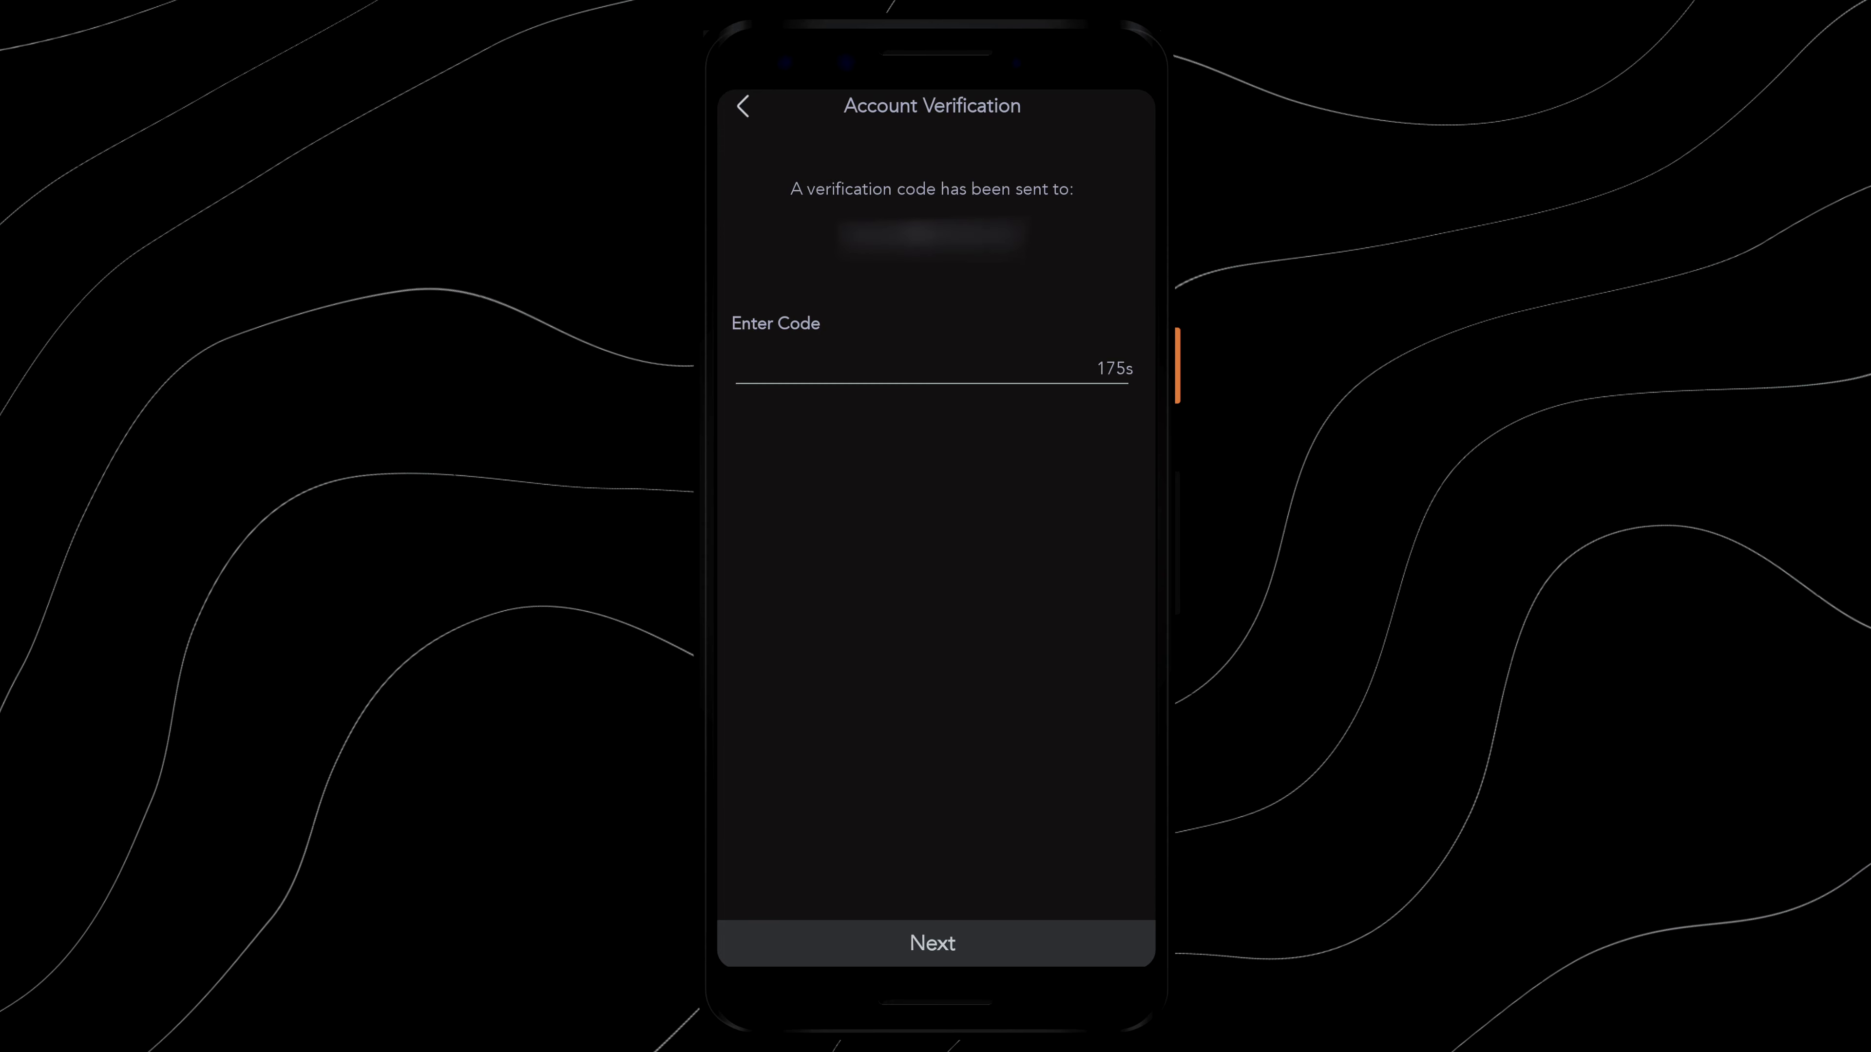
pyautogui.click(933, 942)
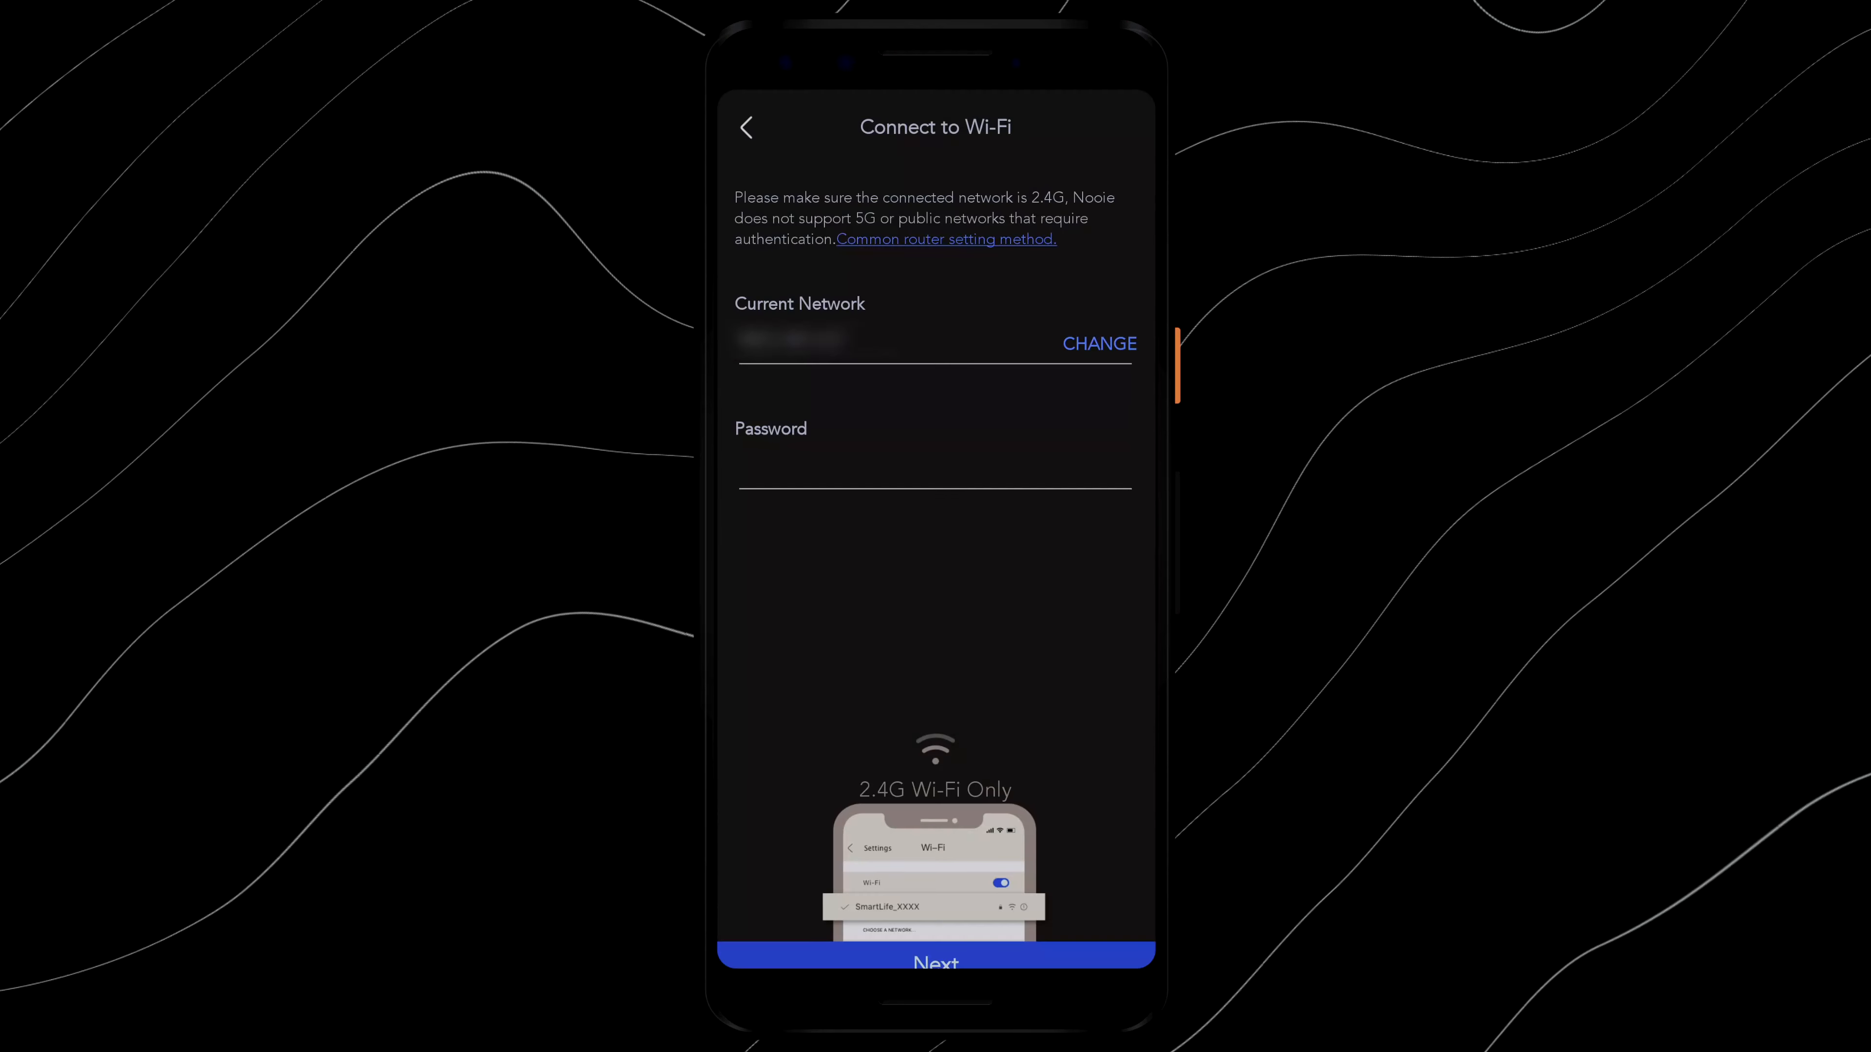
# Step: Connect the bulb to the current 2.4G Wi-Fi network so its control screen appears
pyautogui.click(934, 962)
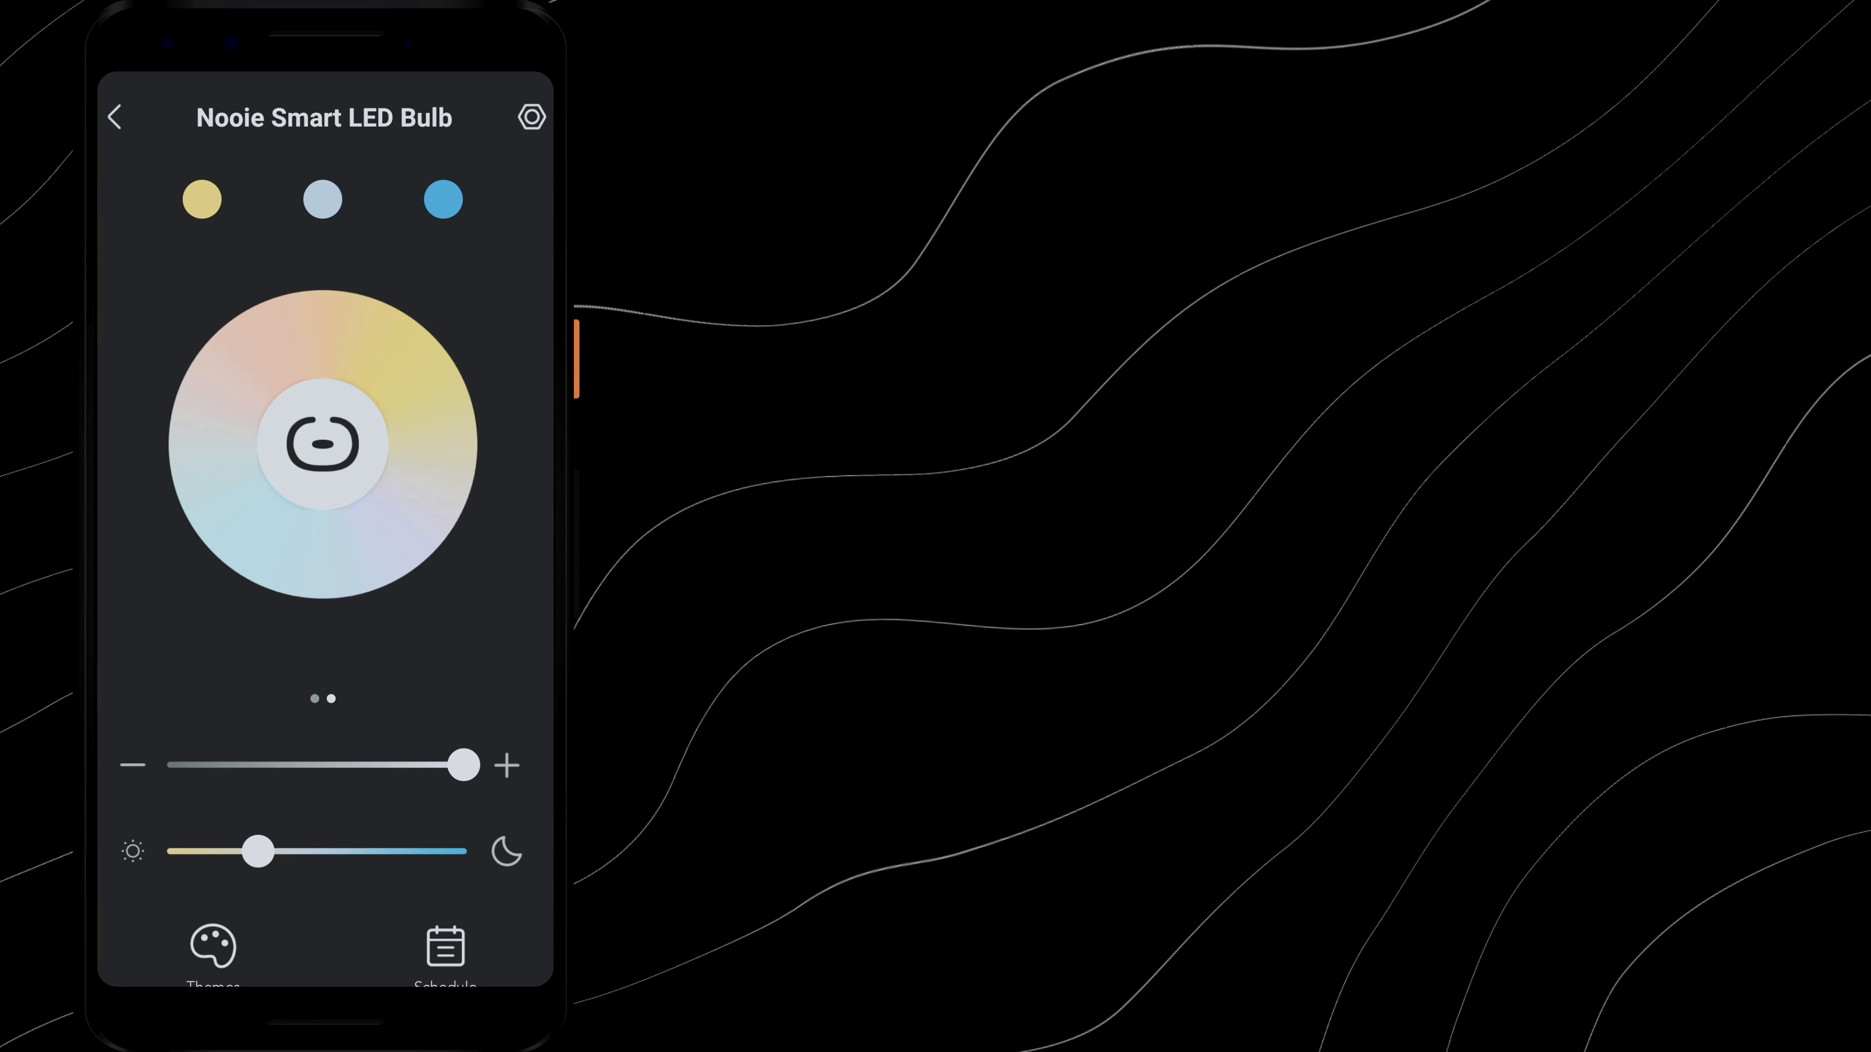
# Step: Try the Focused, Natural, Calm, Romantic, Cheerful, Playful and Floating themes on the bulb
pyautogui.click(212, 948)
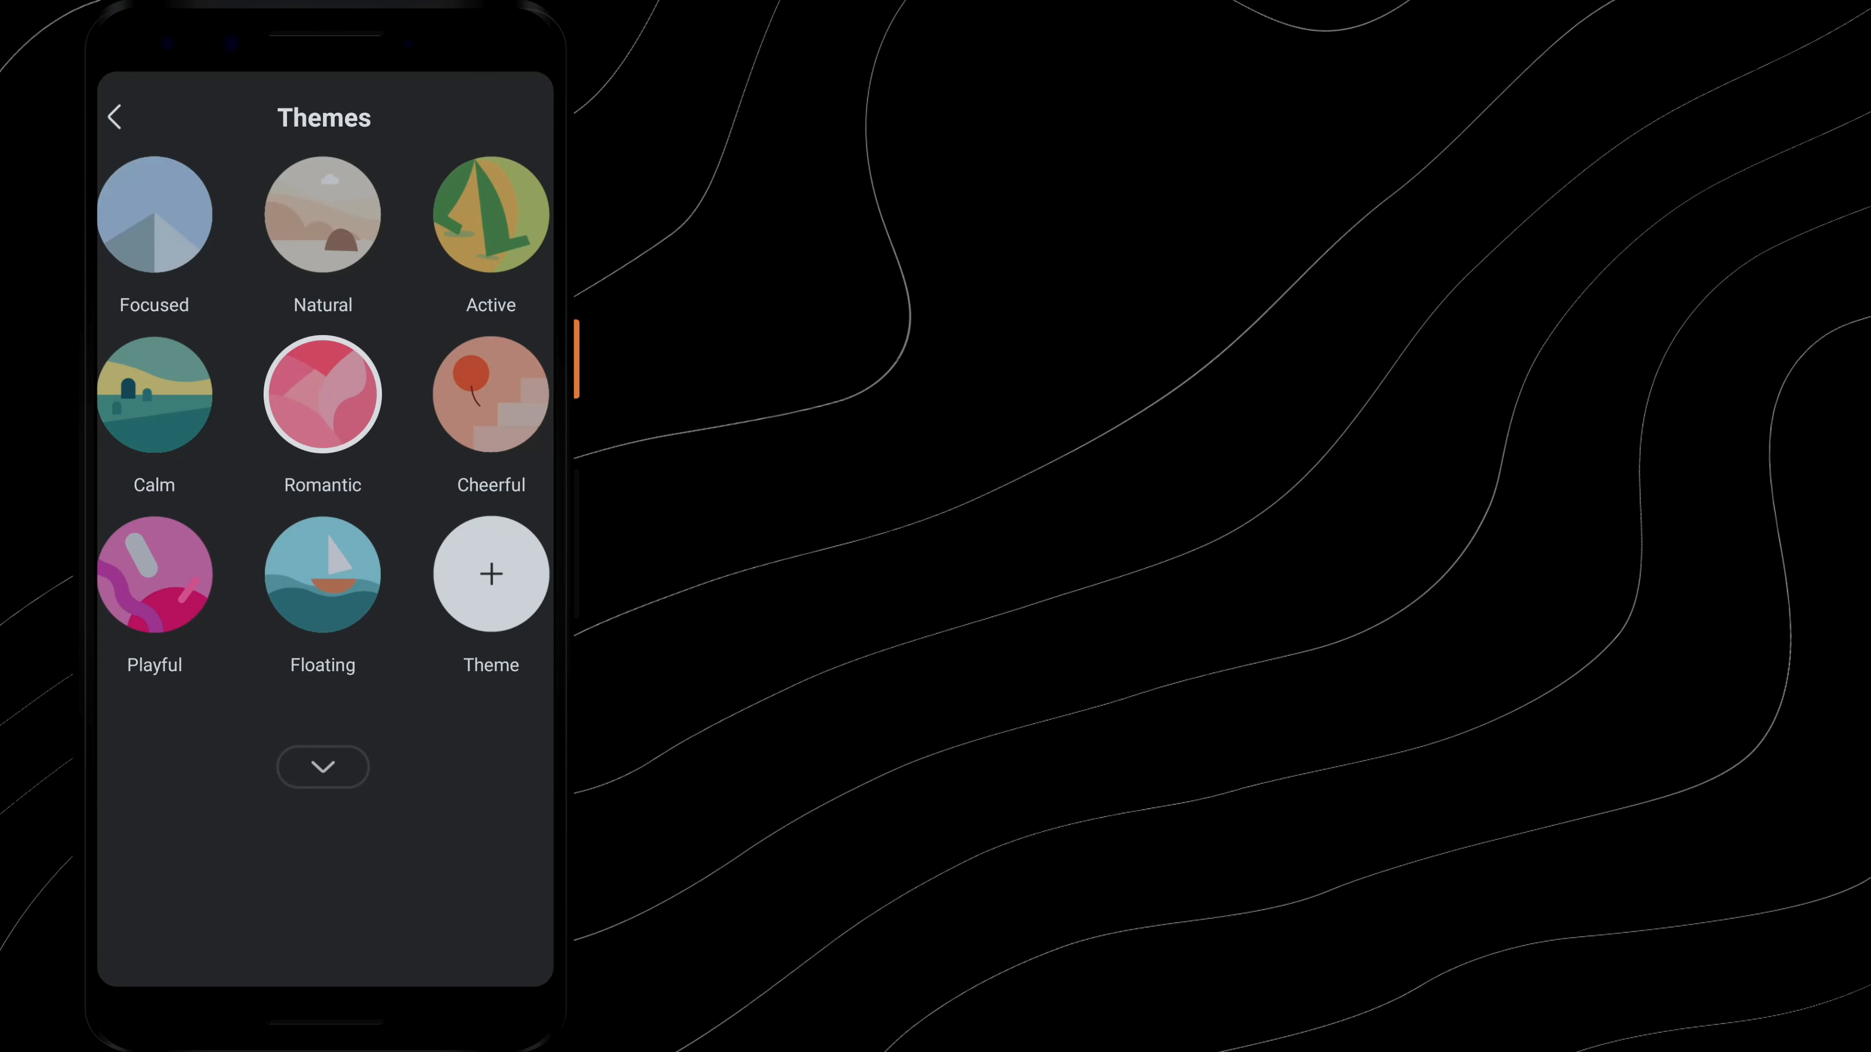
pyautogui.click(153, 214)
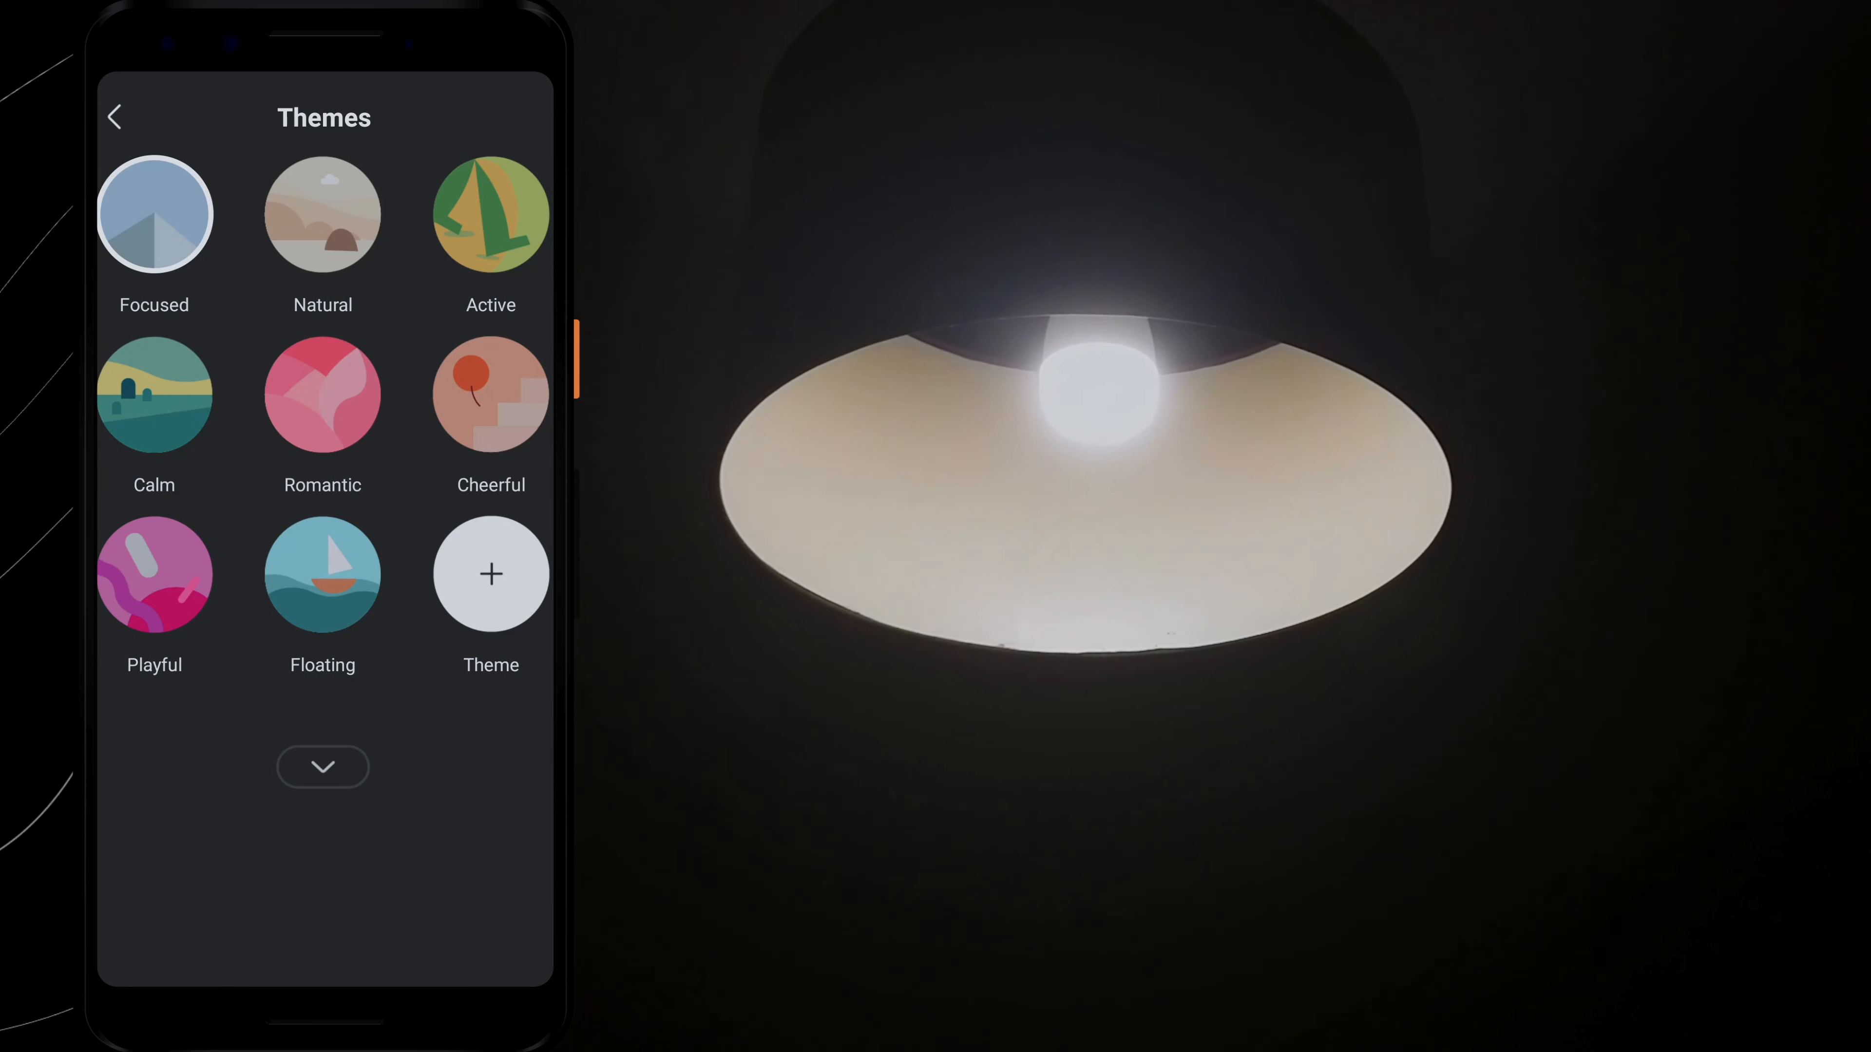
pyautogui.click(322, 215)
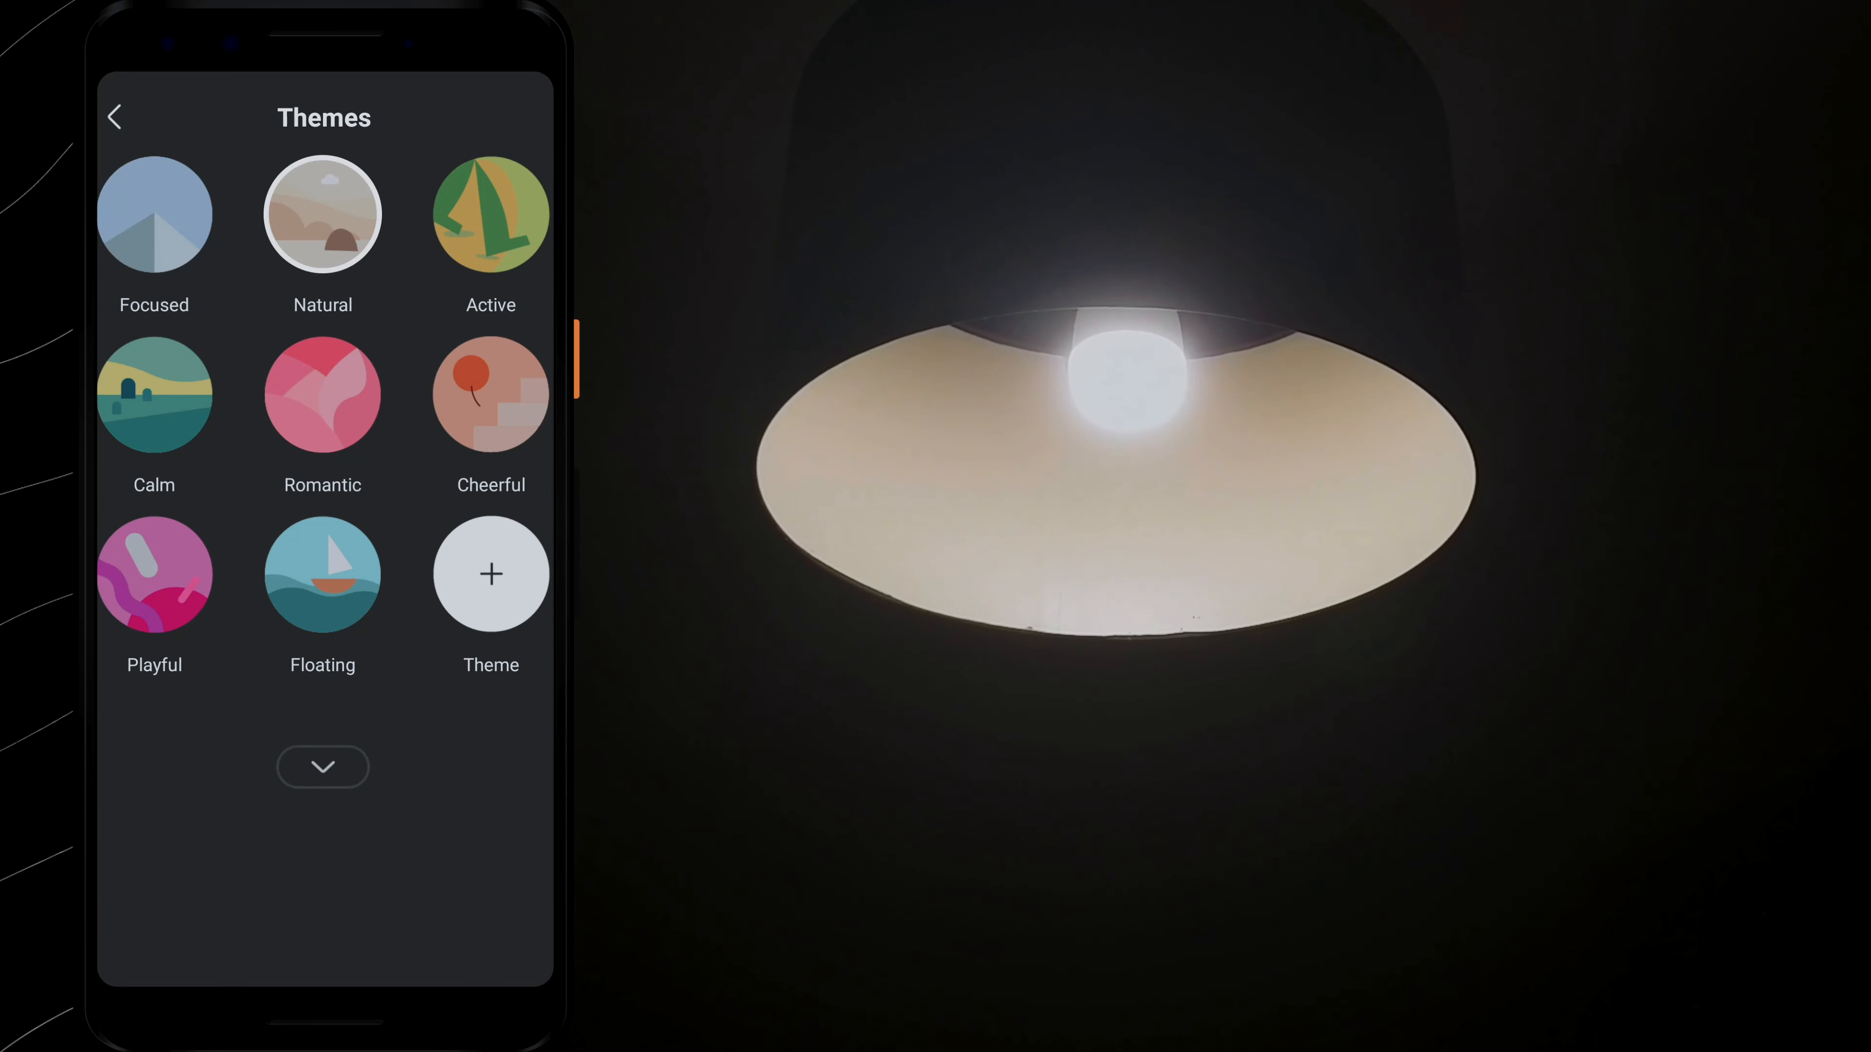
pyautogui.click(154, 394)
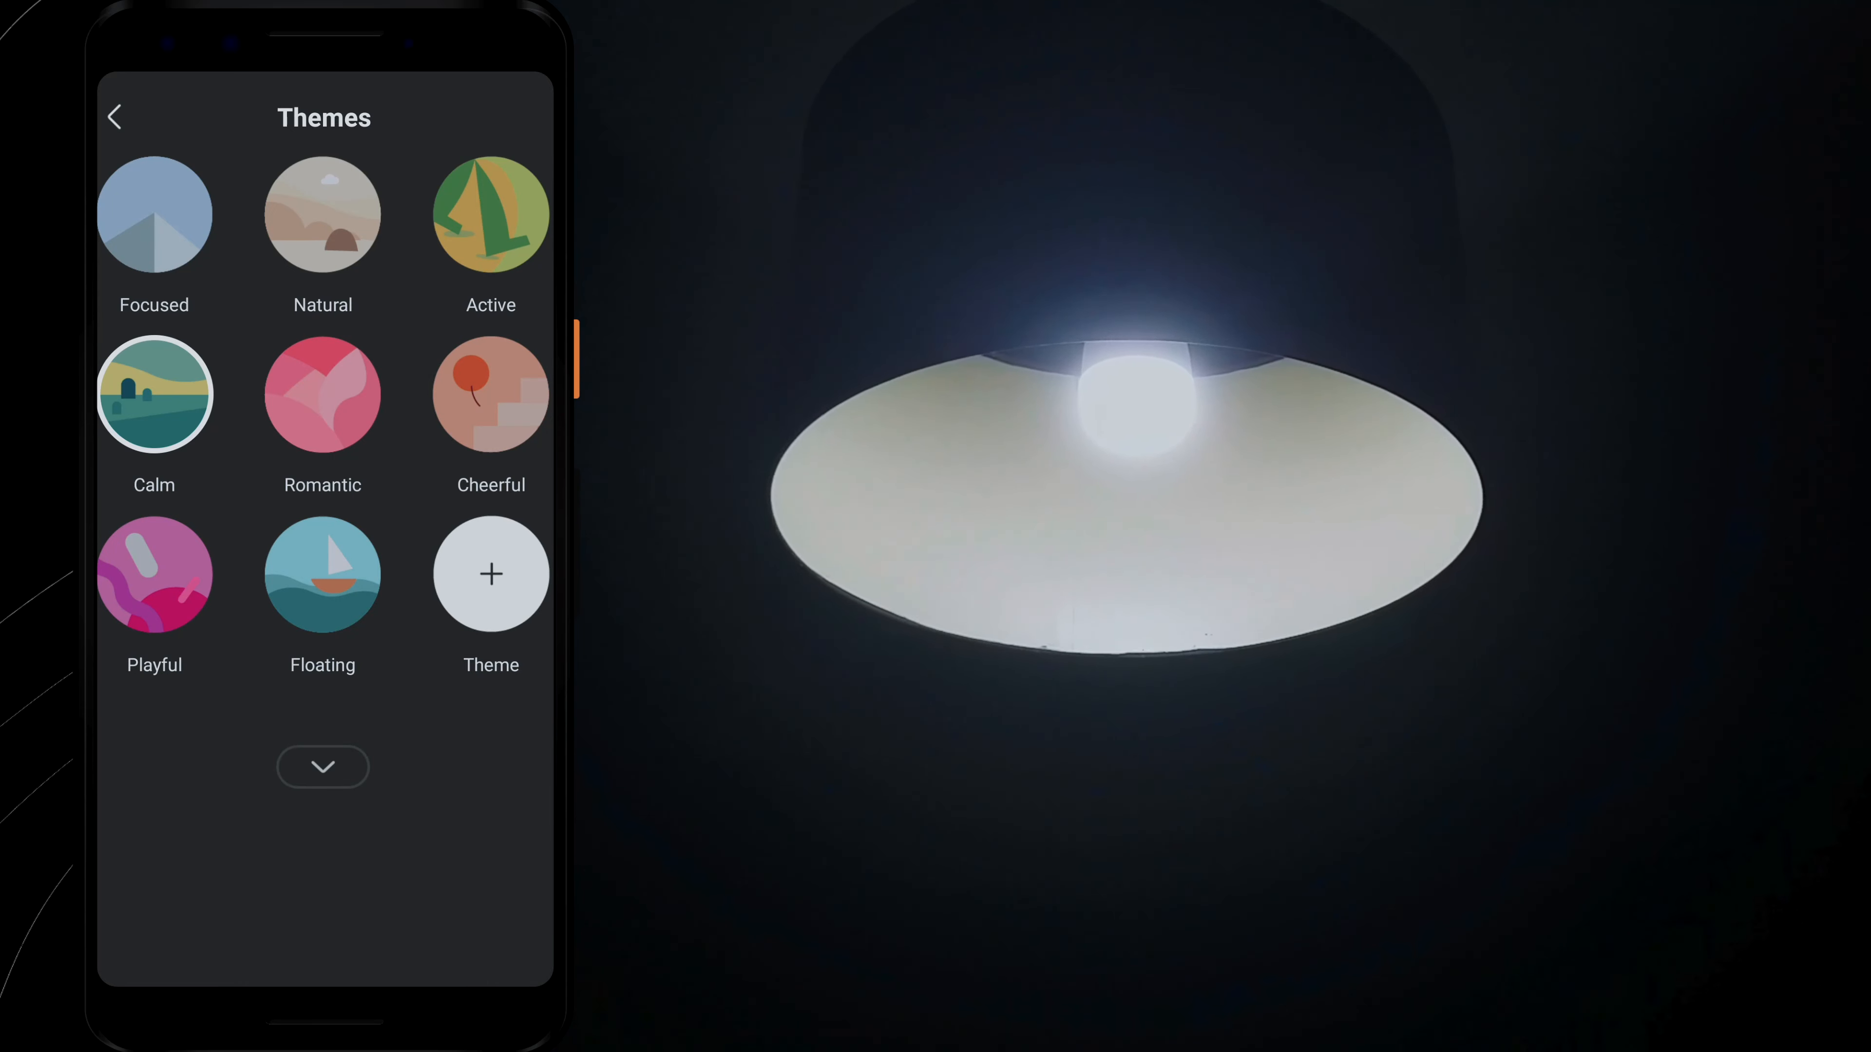
pyautogui.click(323, 393)
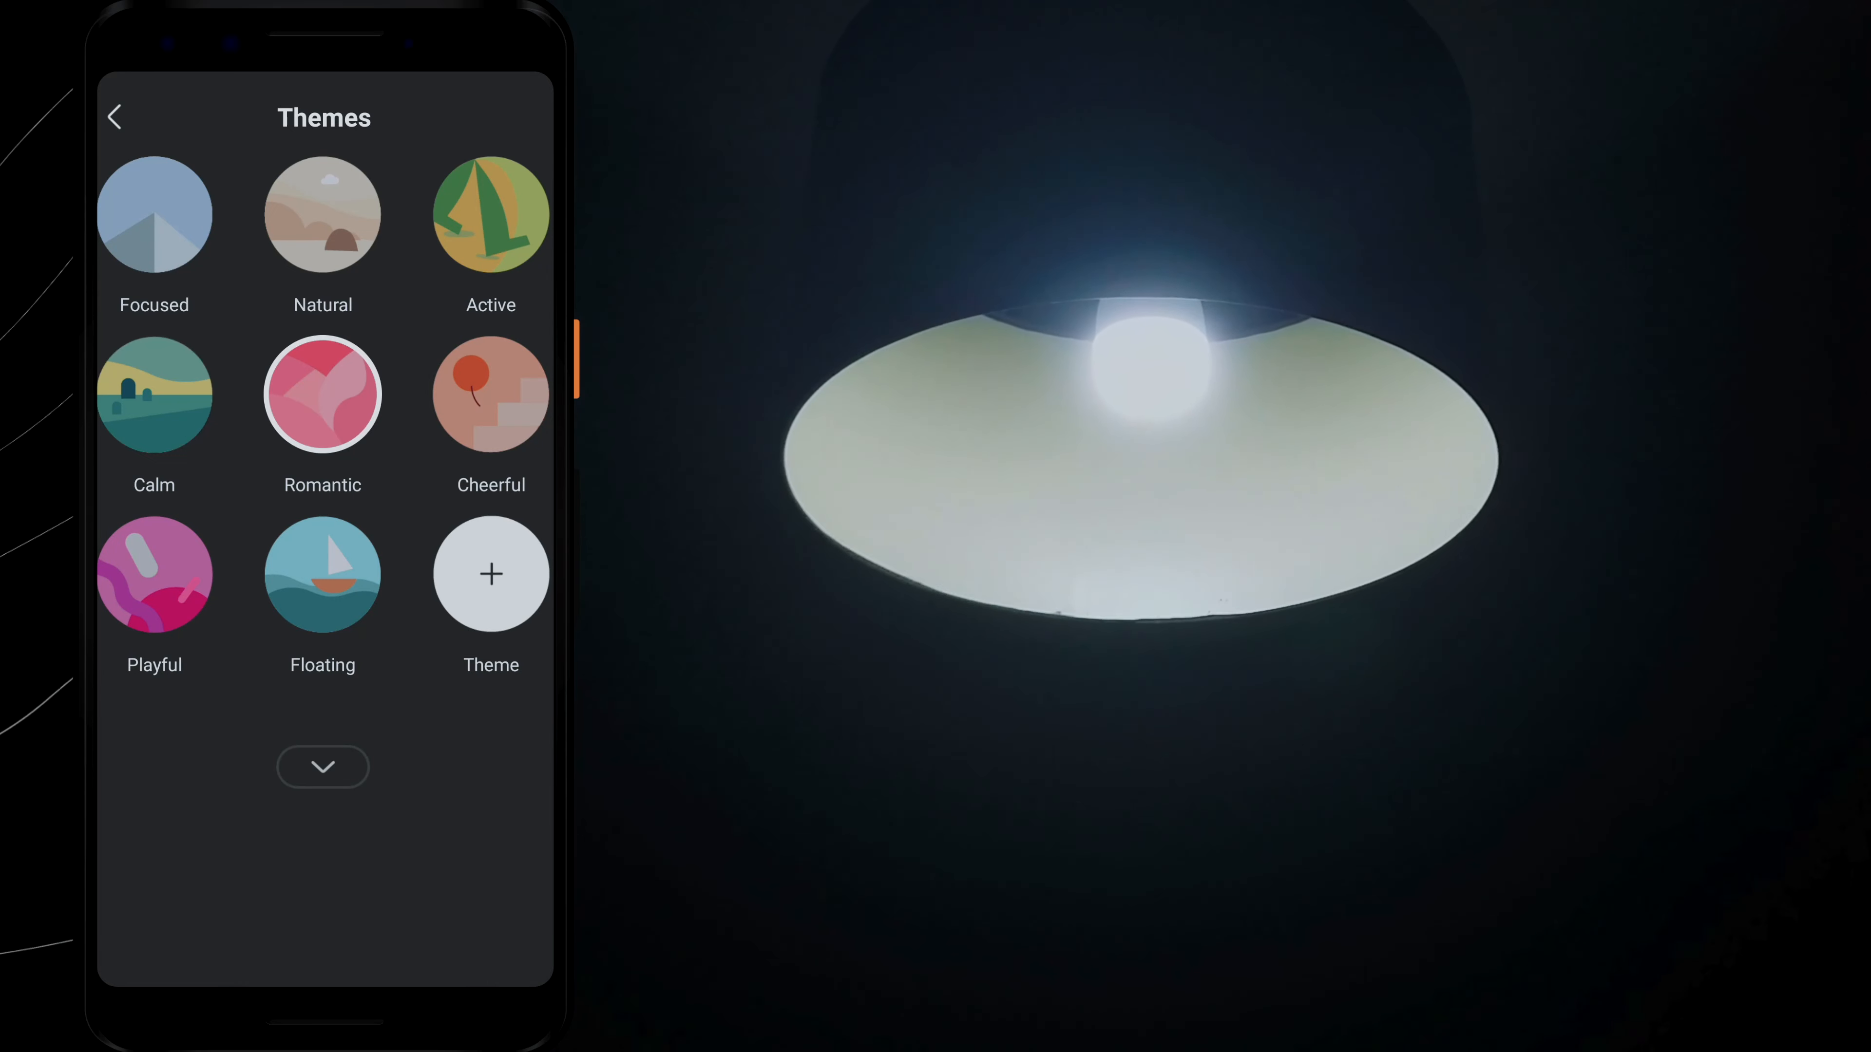
pyautogui.click(490, 393)
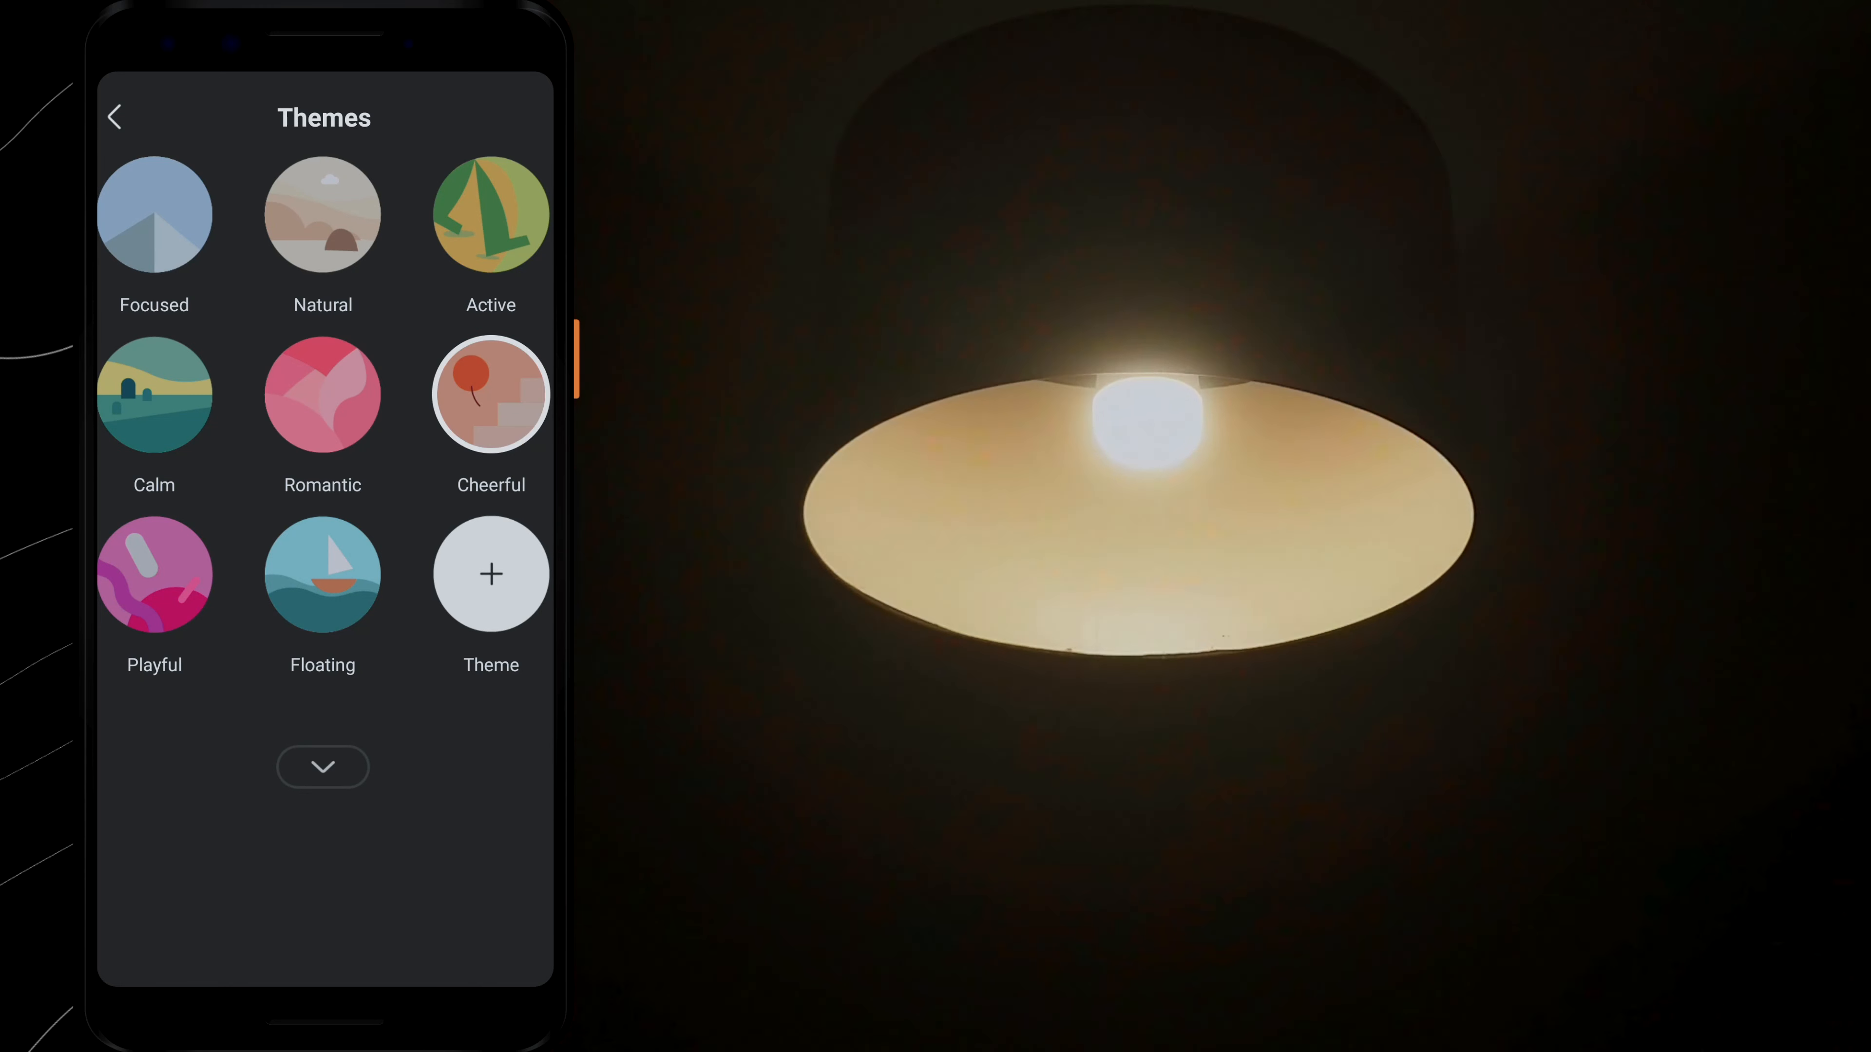
pyautogui.click(153, 575)
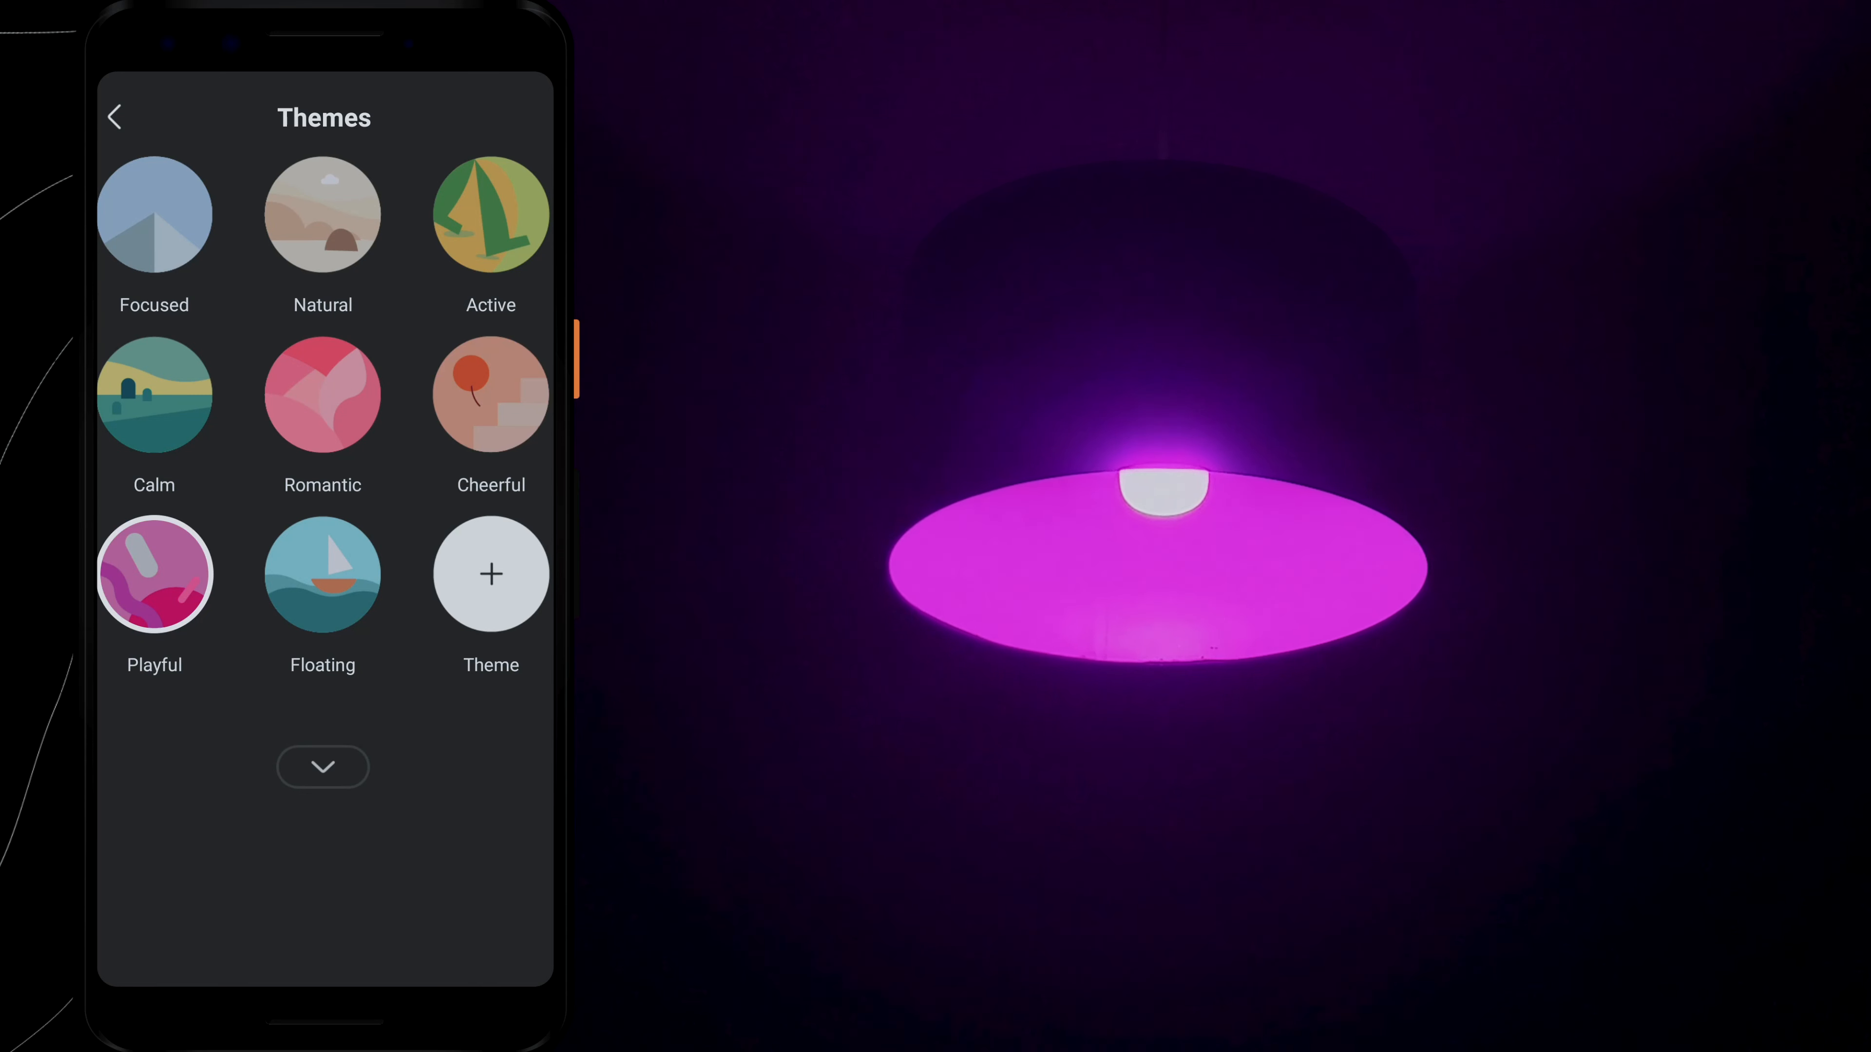
pyautogui.click(321, 562)
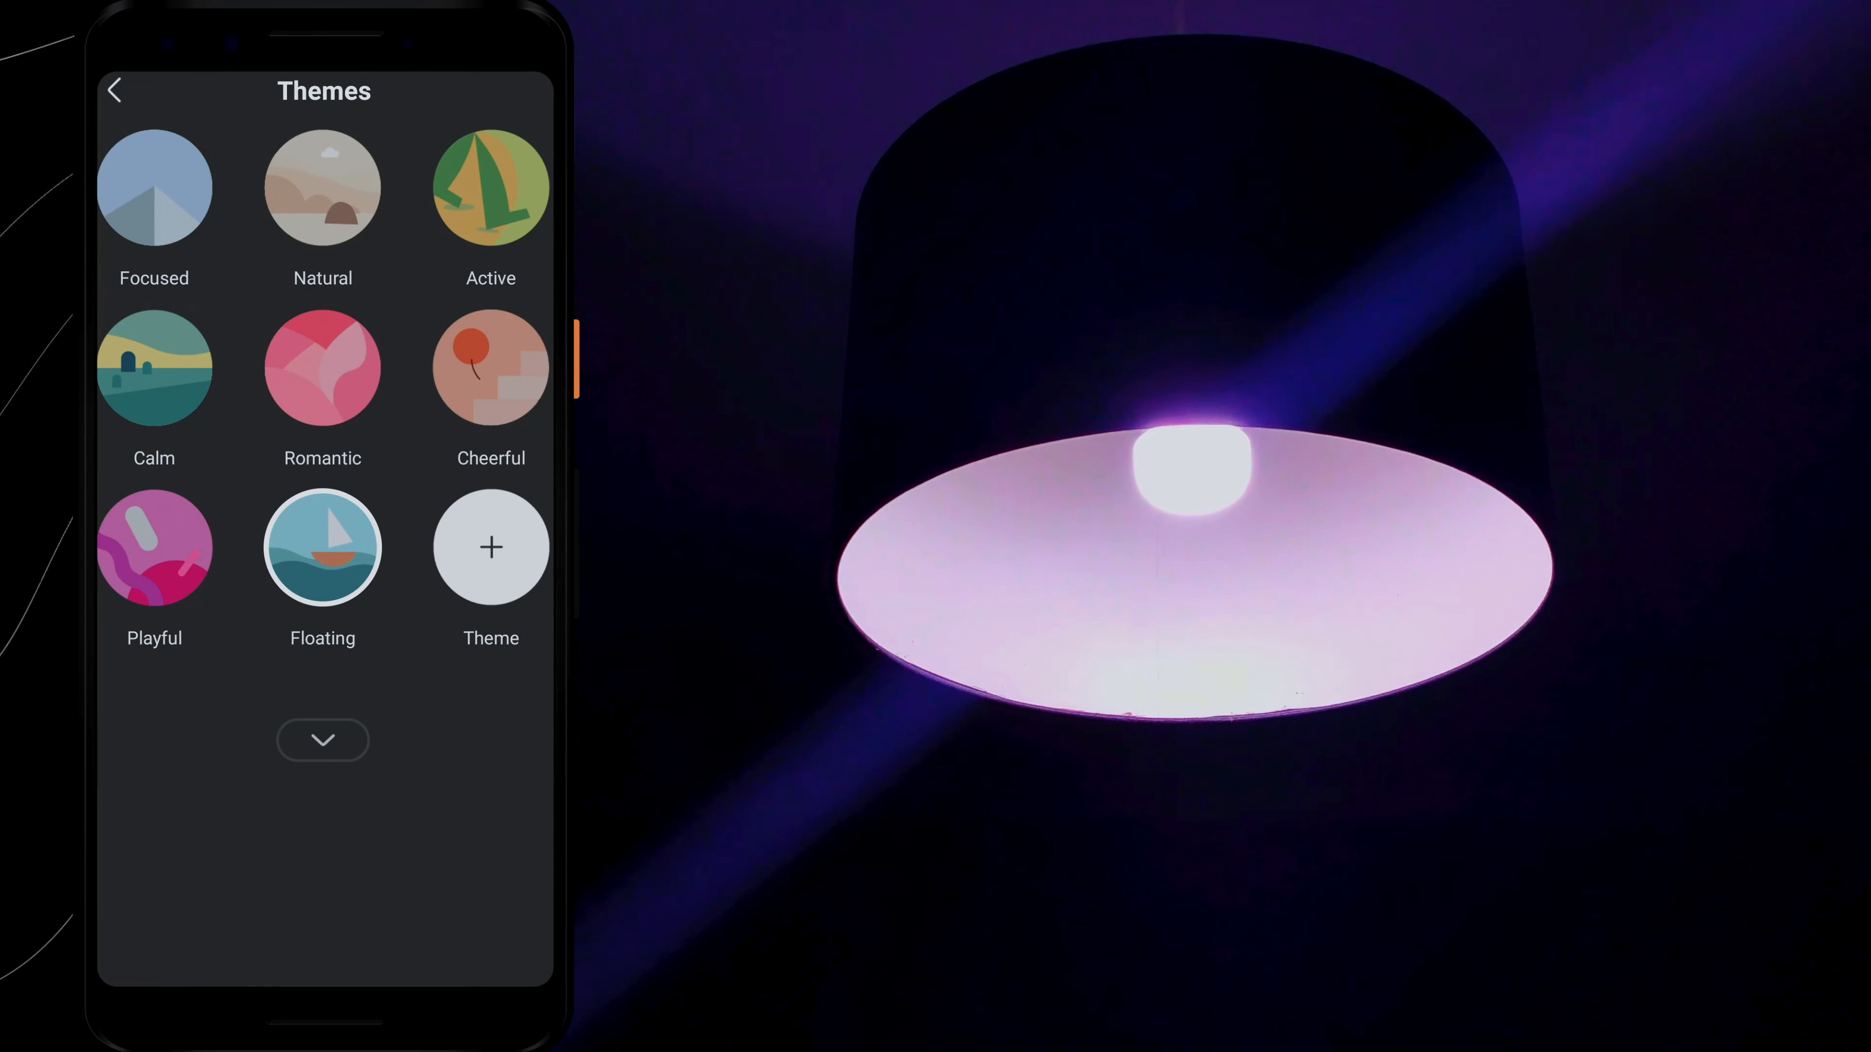
# Step: Back on the main controls, push the colour temperature to its bluest end and go to settings
pyautogui.click(113, 90)
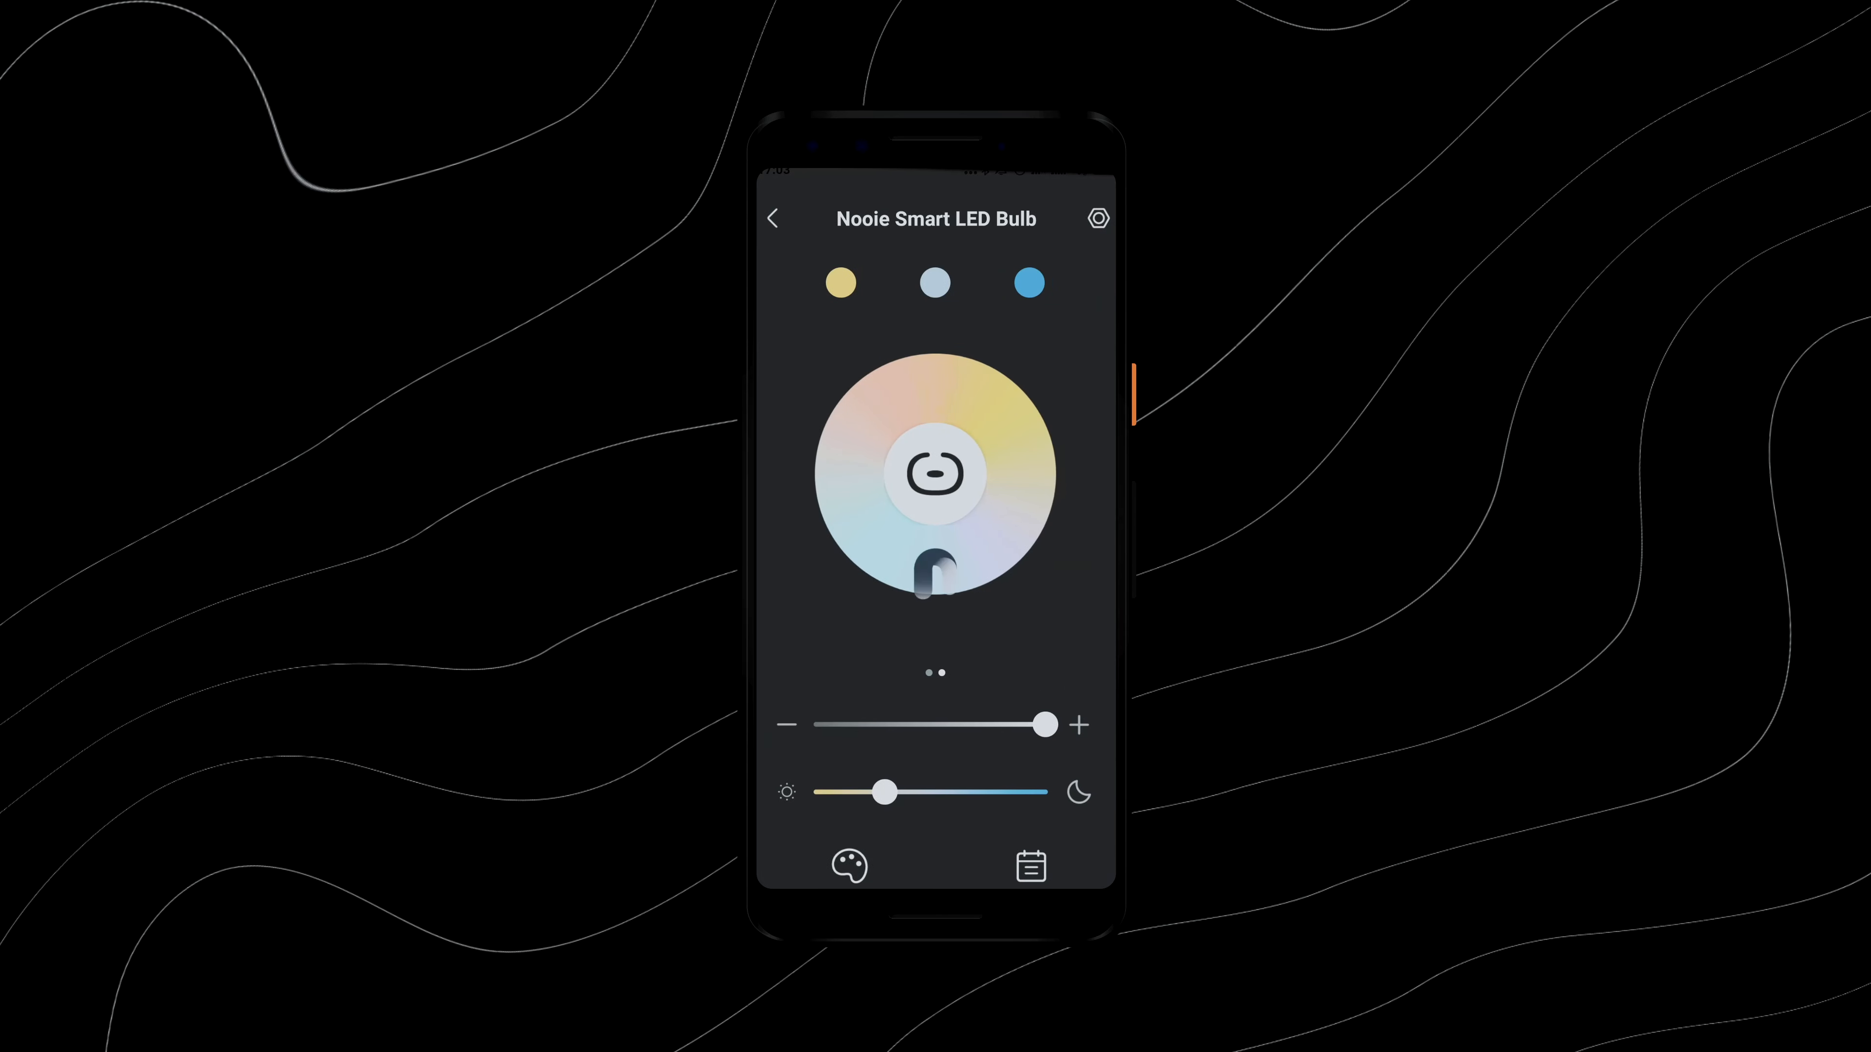
pyautogui.moveTo(883, 793); pyautogui.dragTo(931, 792)
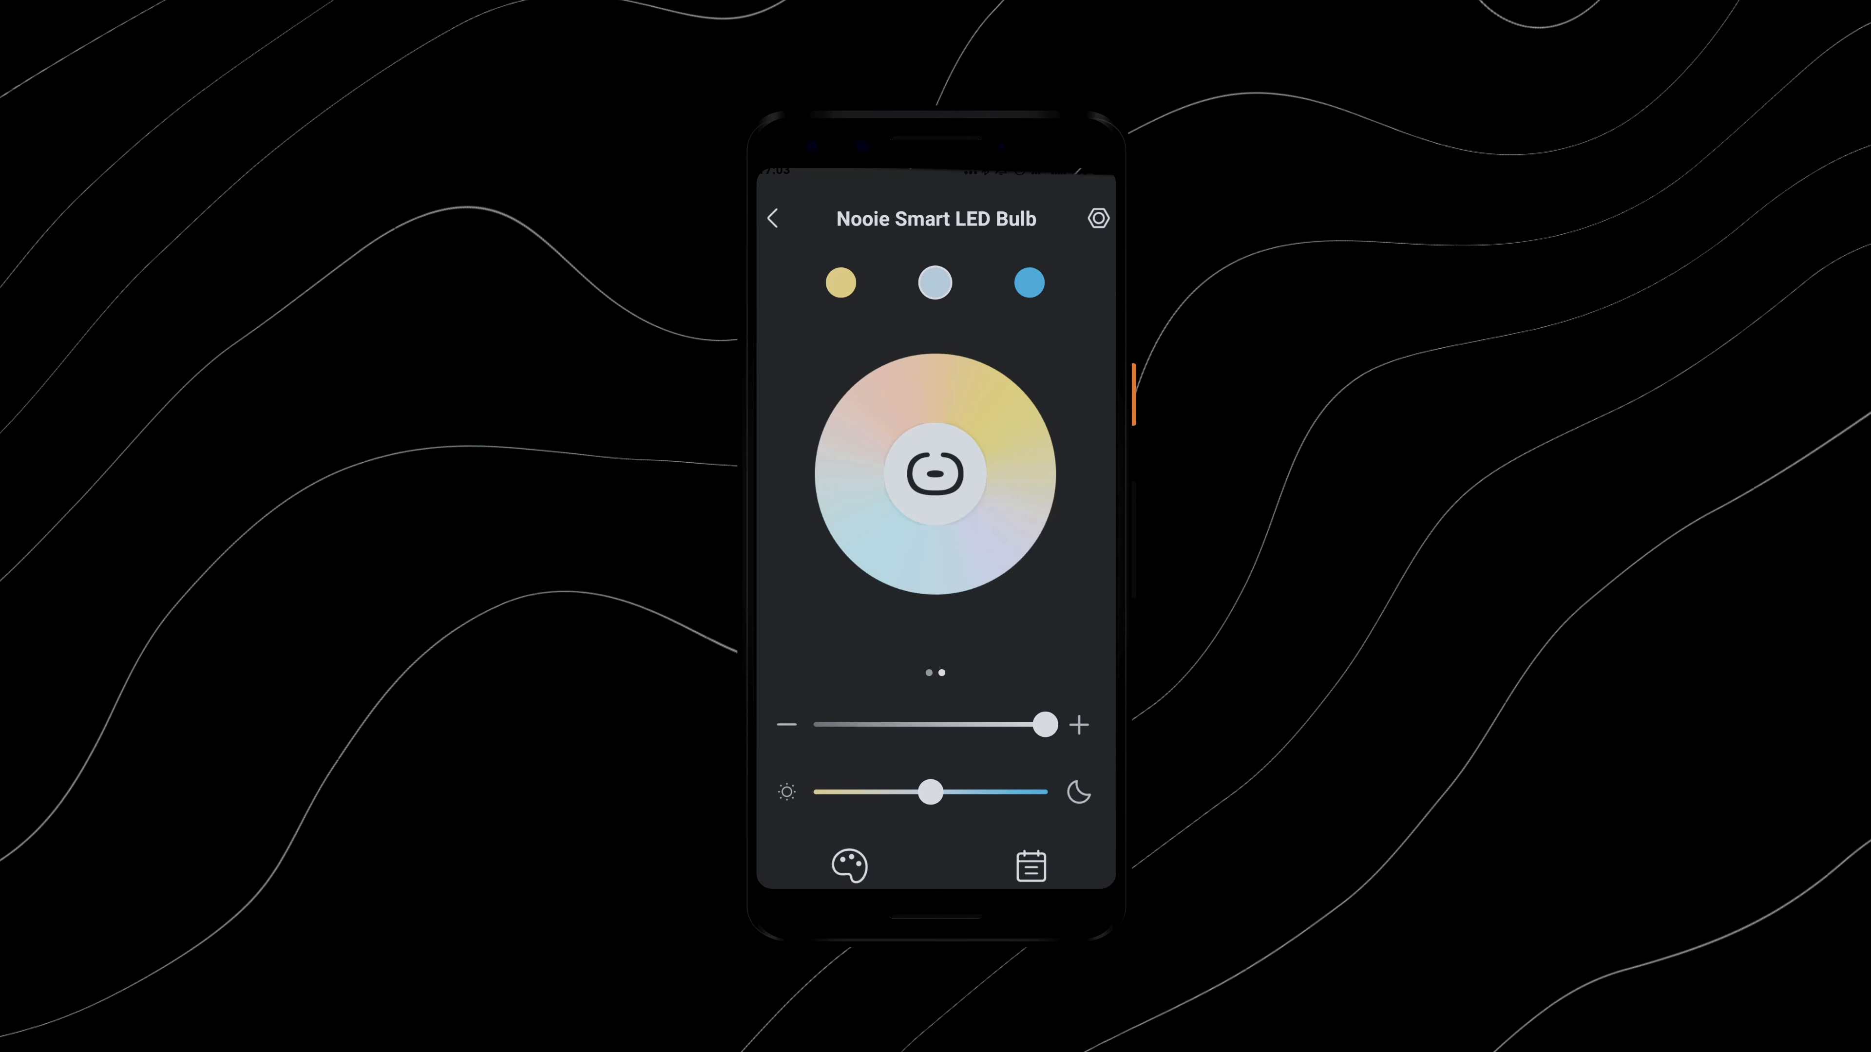
pyautogui.moveTo(933, 792); pyautogui.dragTo(1047, 792)
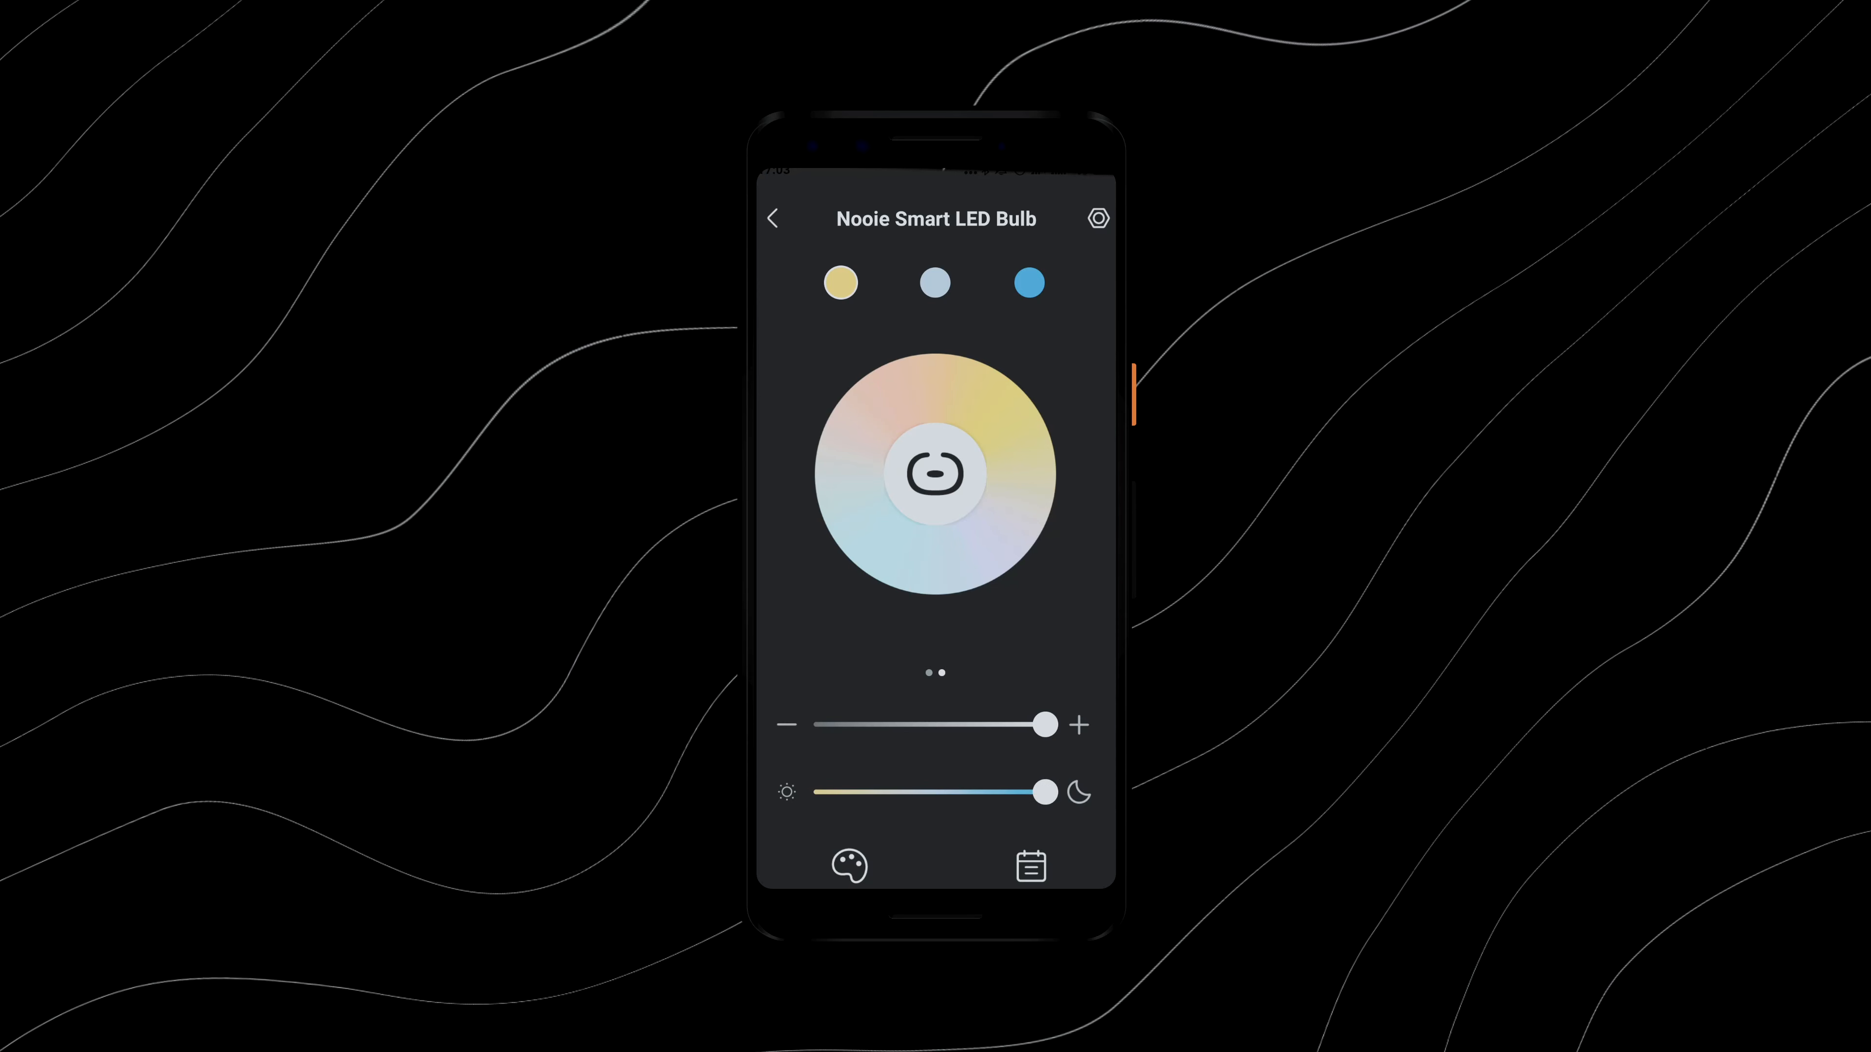
pyautogui.click(1096, 217)
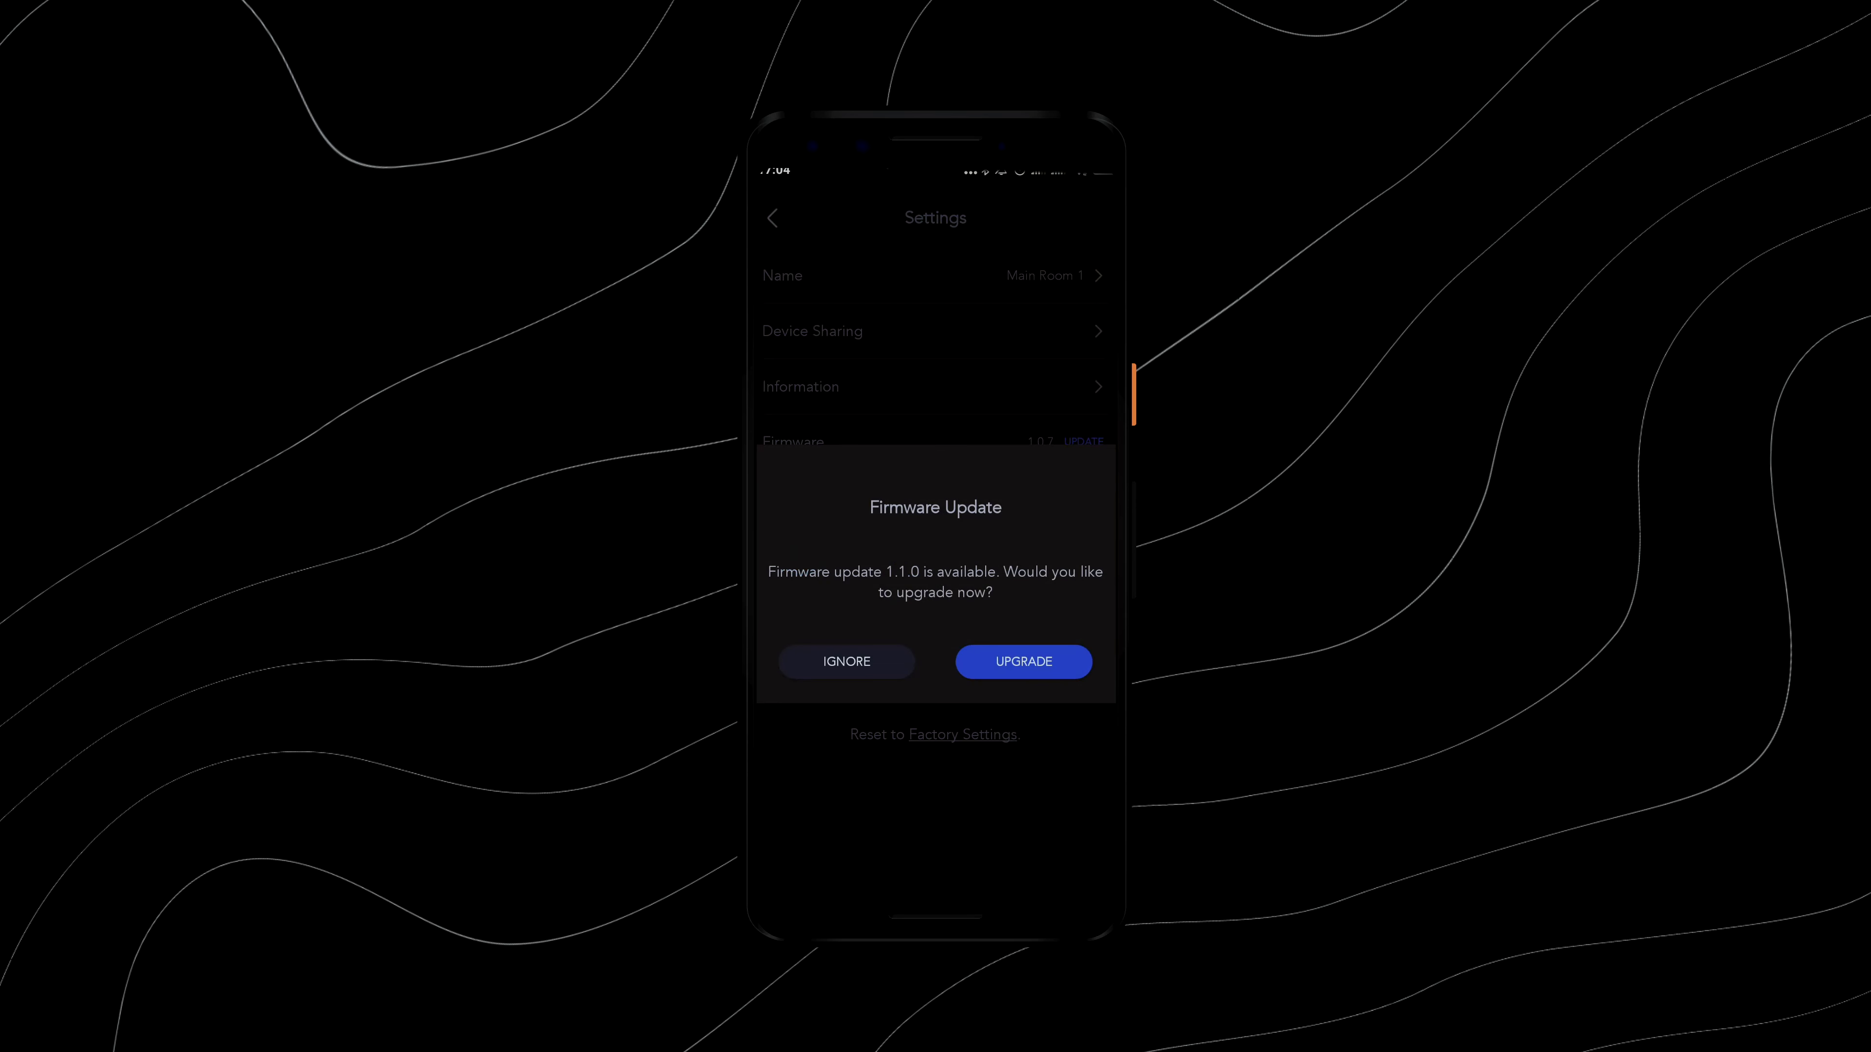
# Step: Start the bulb's firmware upgrade to version 1.1.0
pyautogui.click(845, 660)
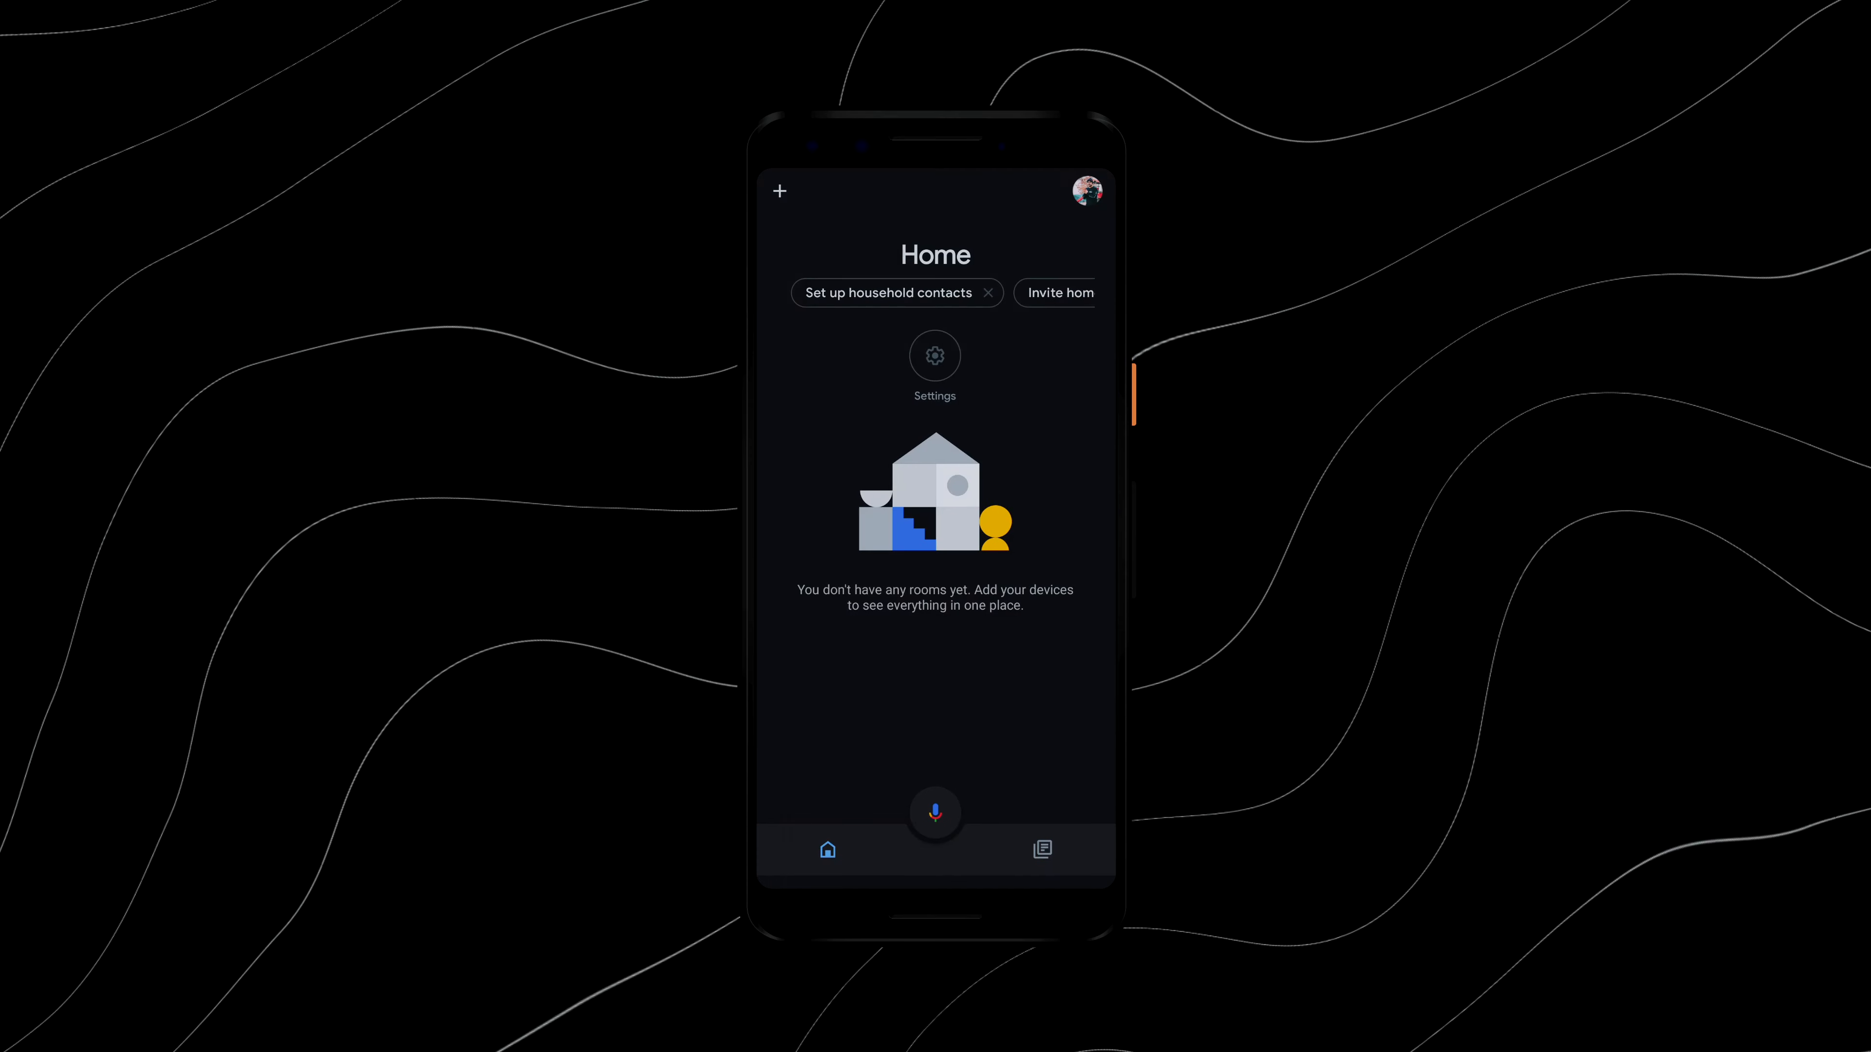
# Step: Search Google Home's Works with Google services for 'nooie'
pyautogui.click(779, 191)
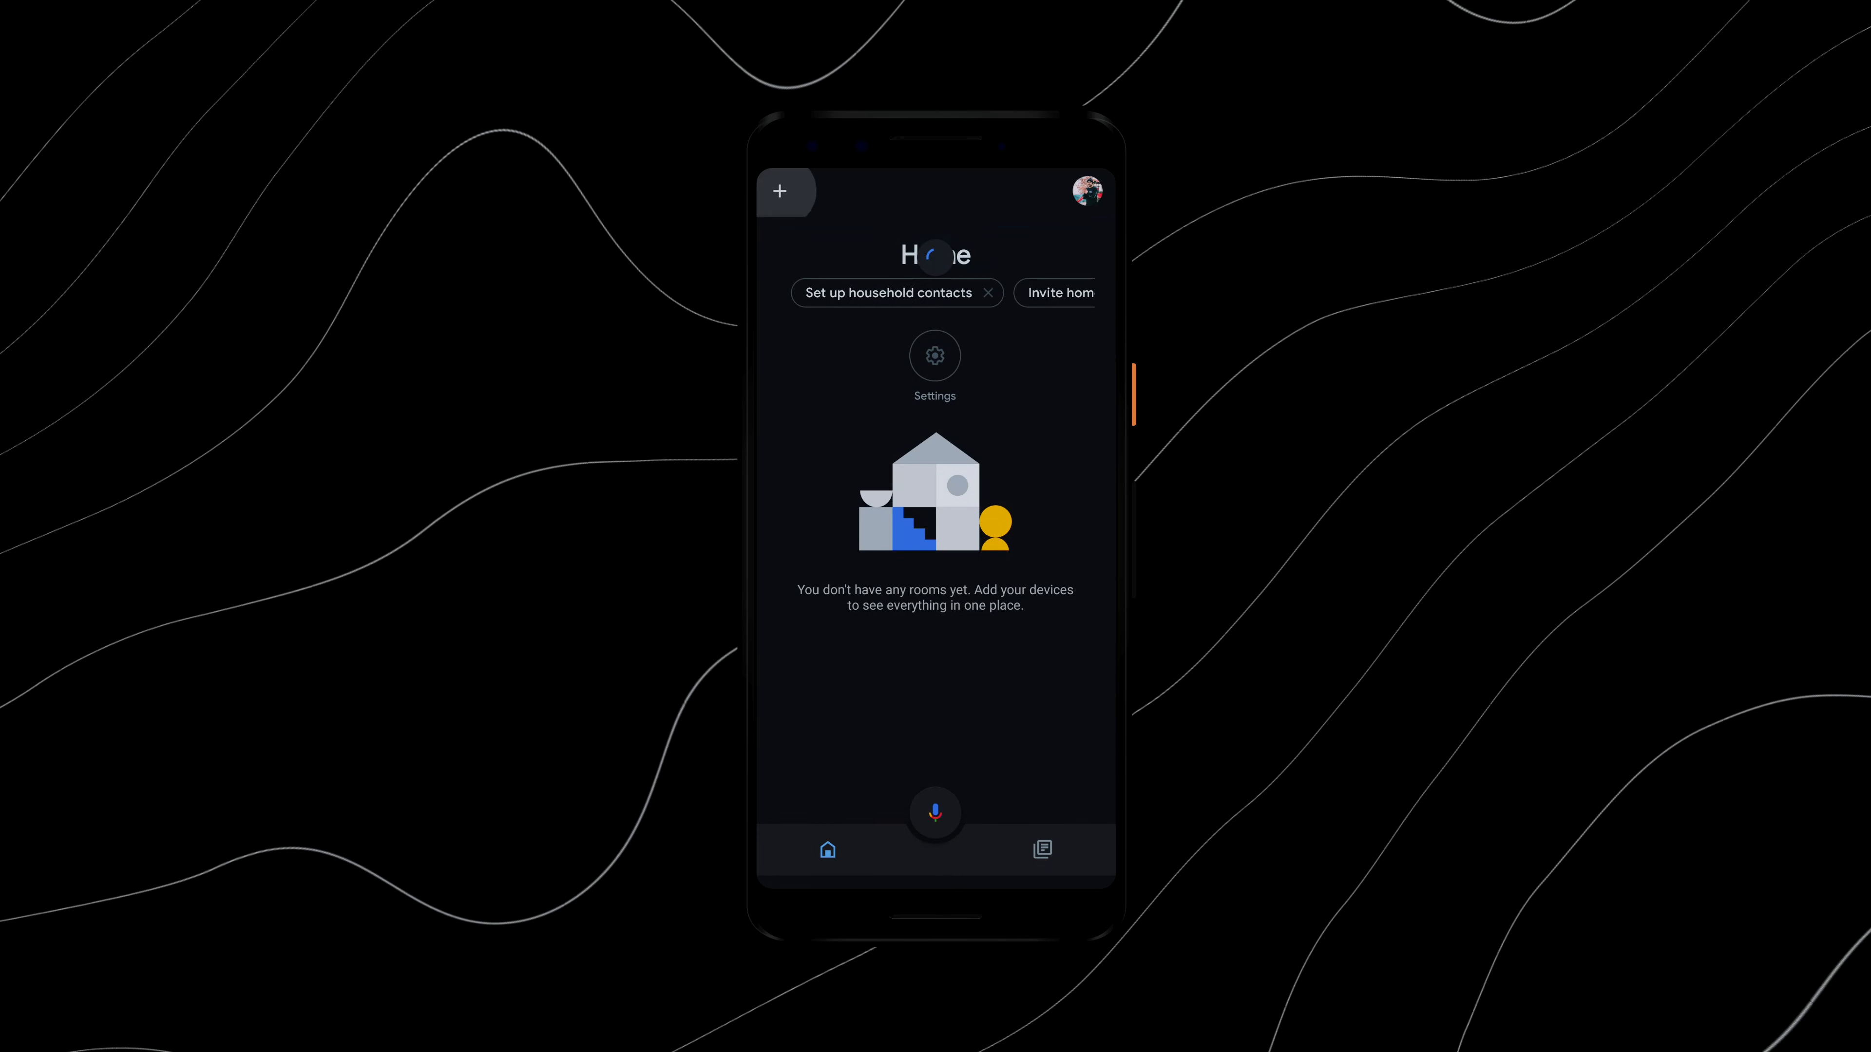
pyautogui.click(780, 191)
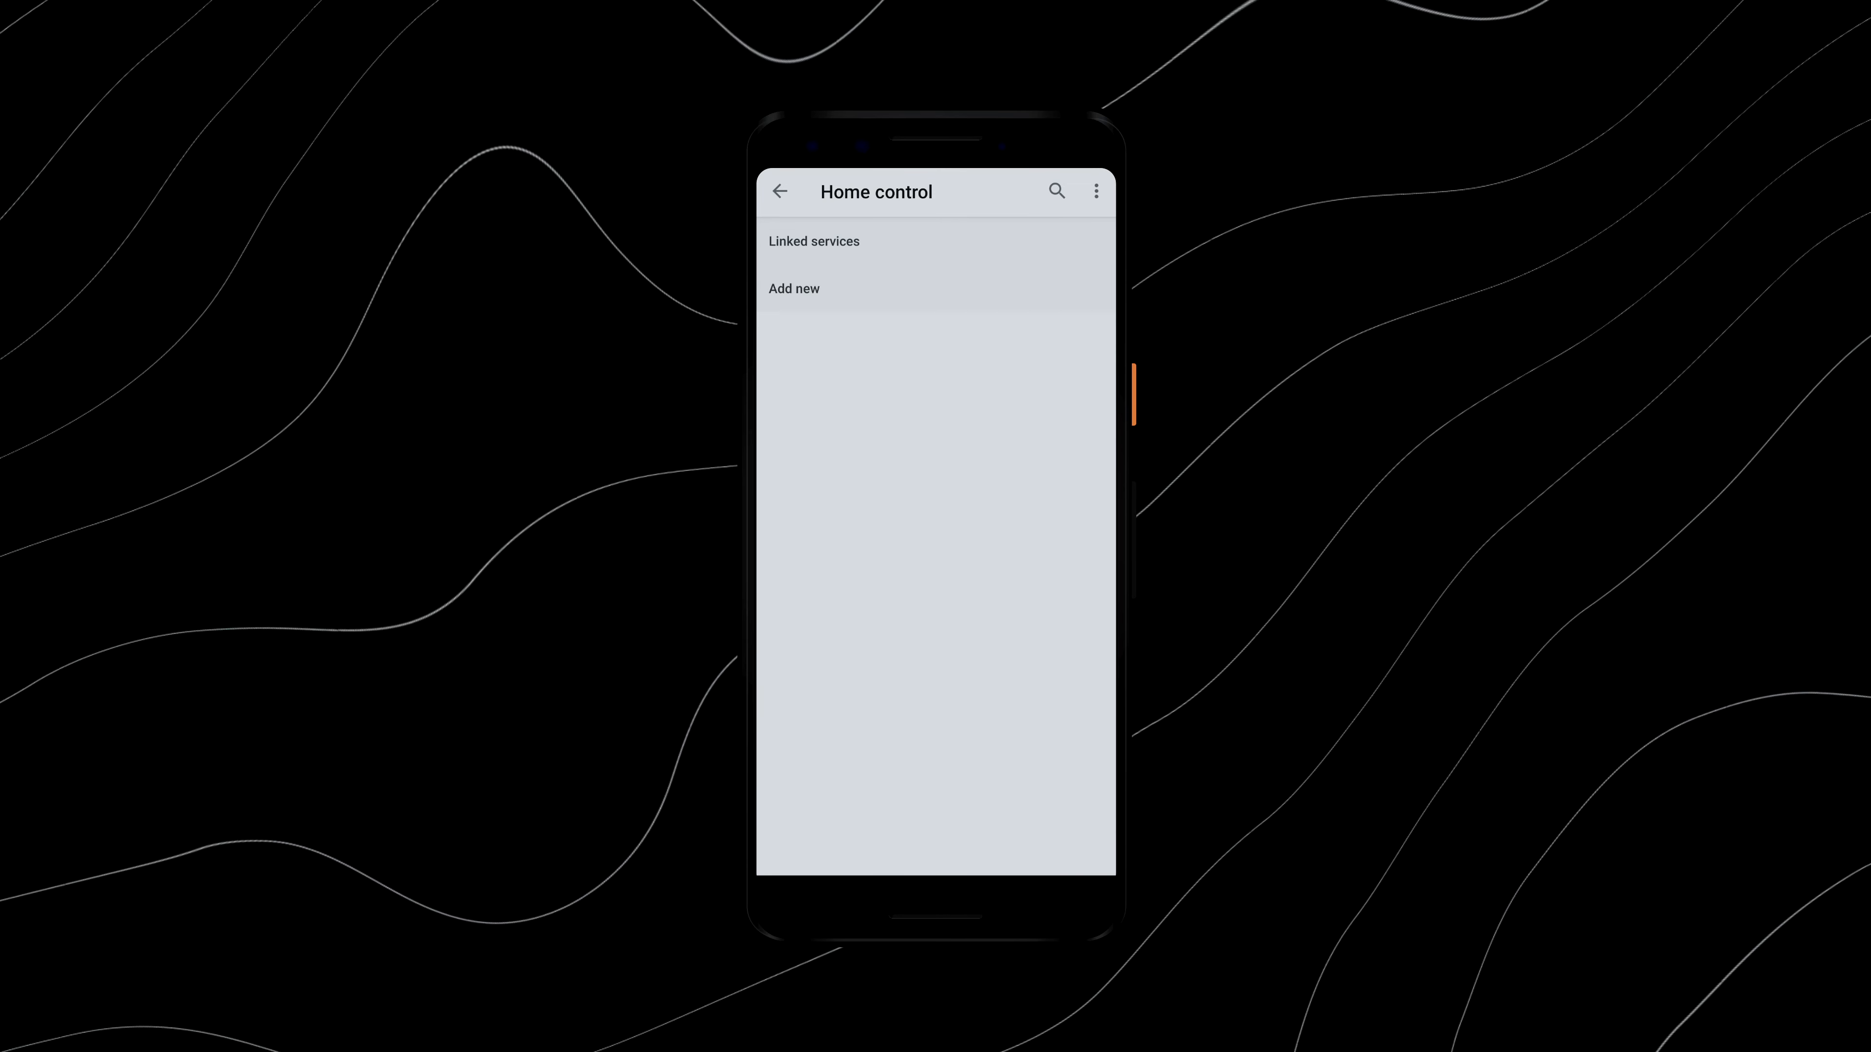
pyautogui.write('nooie')
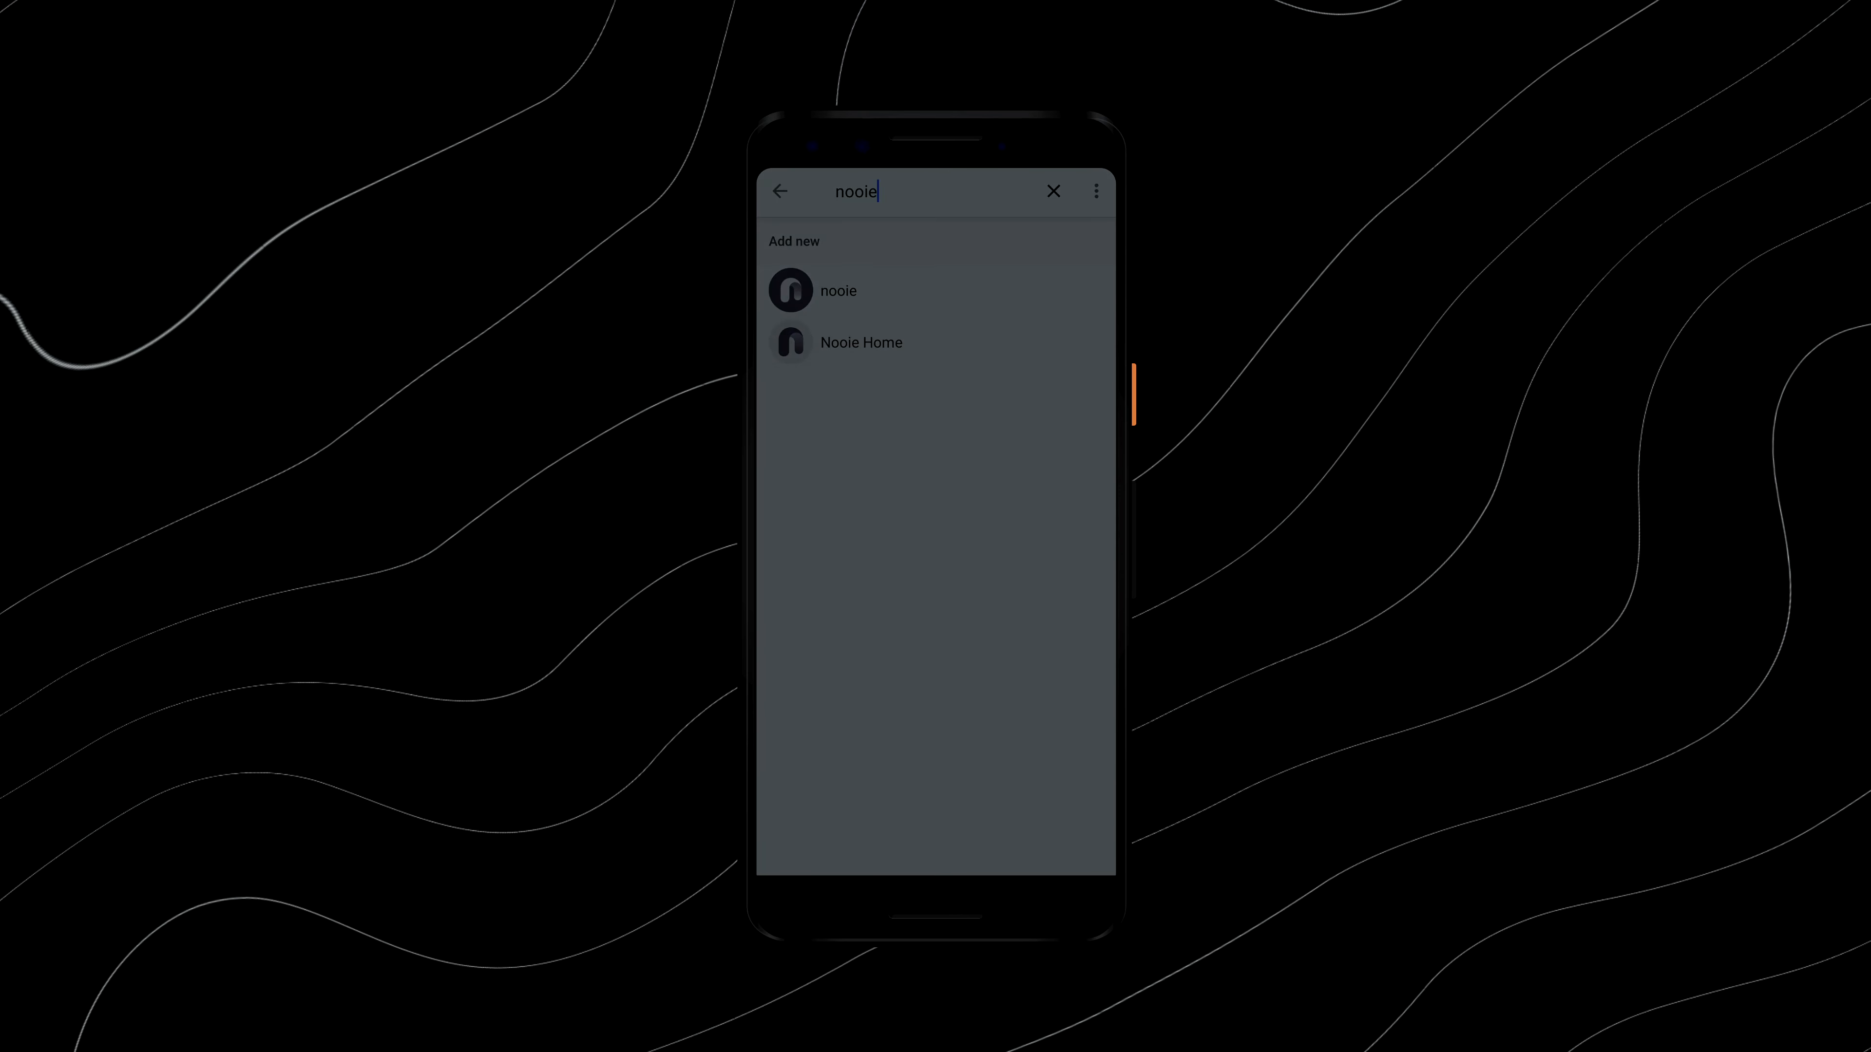